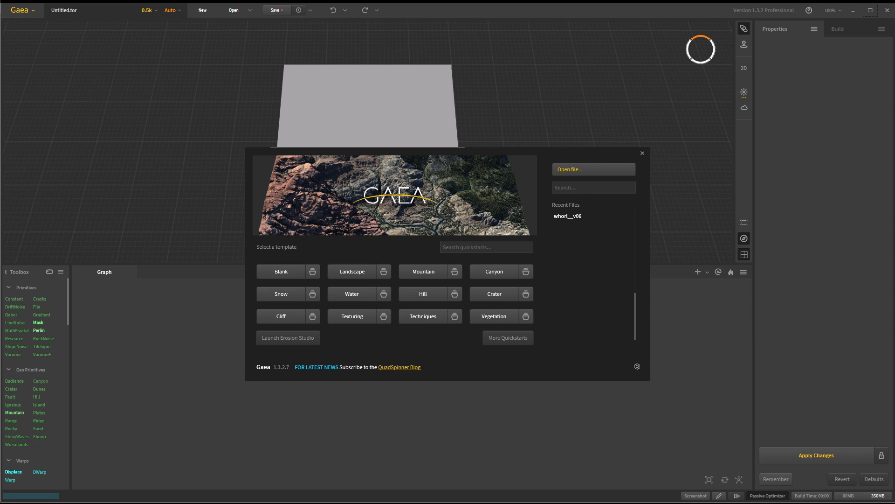
- Load the recent whorl_v06 project with its cratered terrain and full node graph
left_click(567, 215)
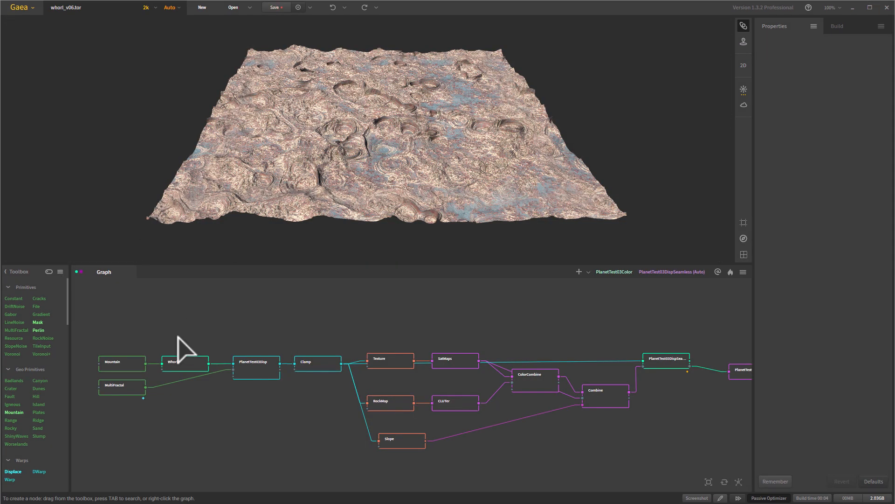
mouse_move(225, 58)
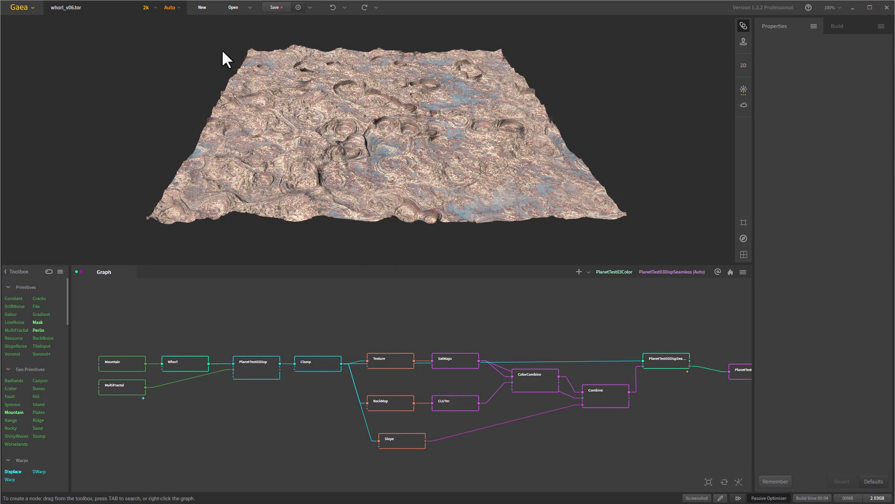
mouse_move(516, 188)
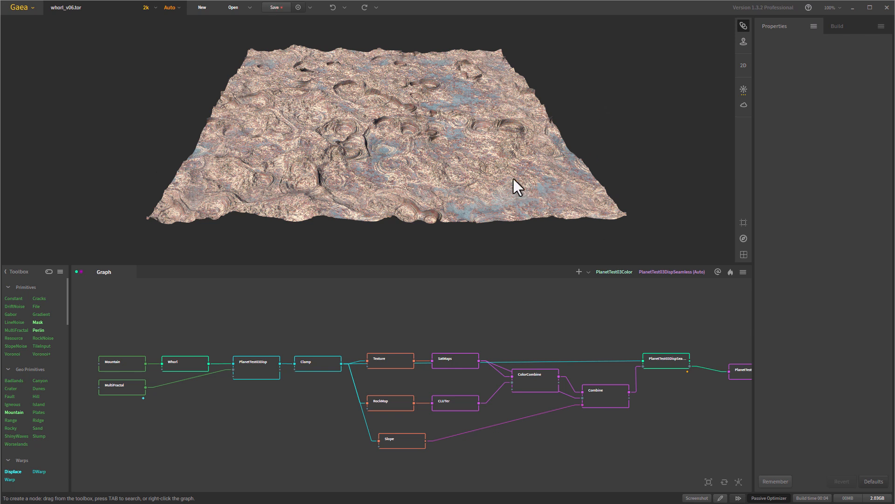
mouse_move(817, 415)
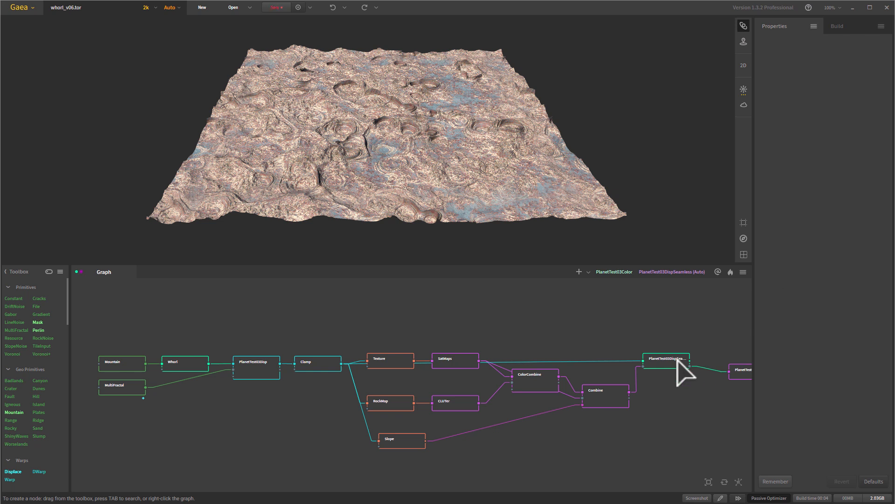
mouse_move(319, 351)
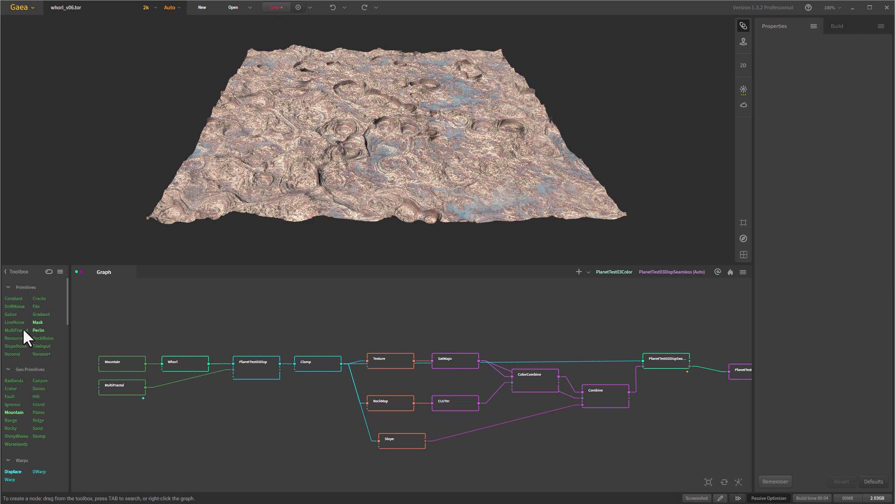
mouse_move(136, 445)
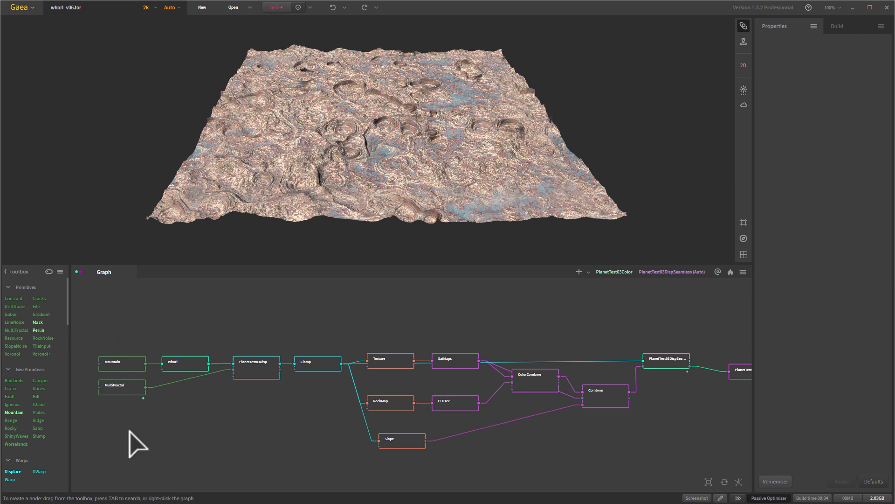
mouse_move(39, 338)
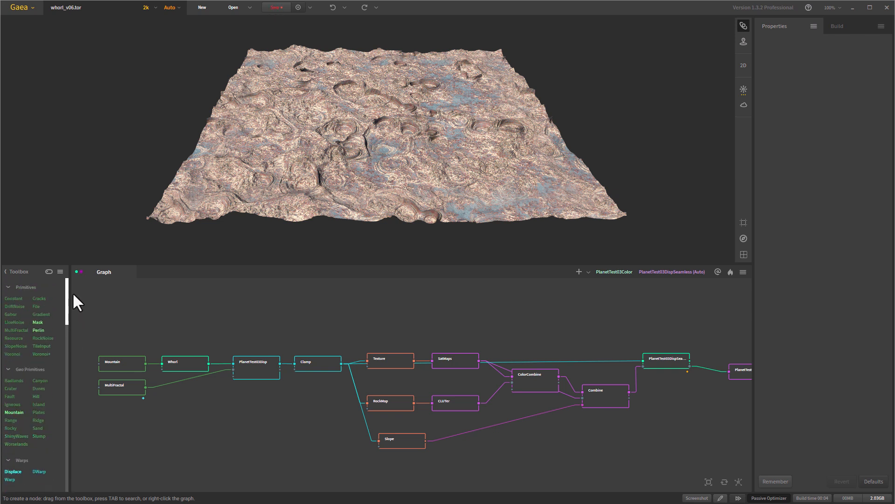
mouse_move(142, 348)
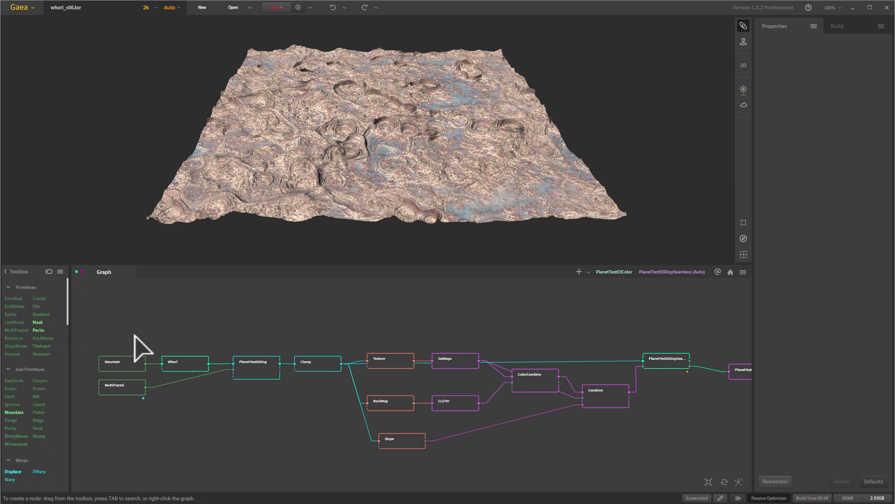
mouse_move(180, 331)
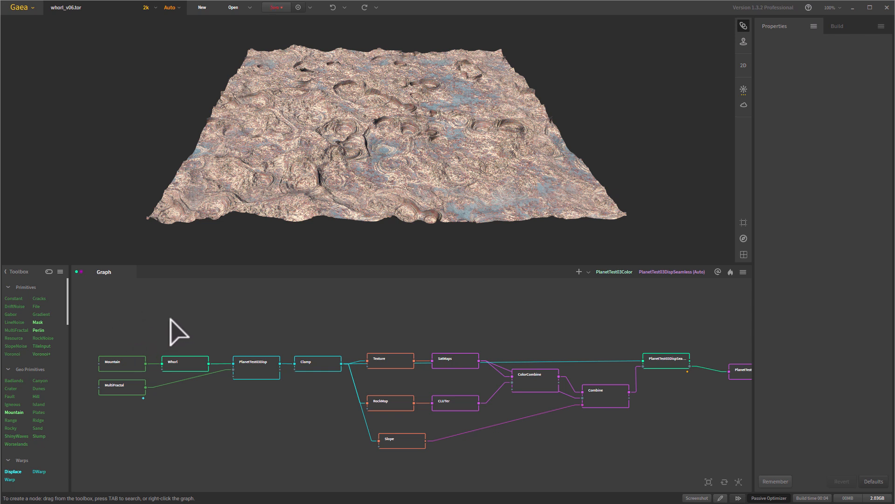
mouse_move(132, 334)
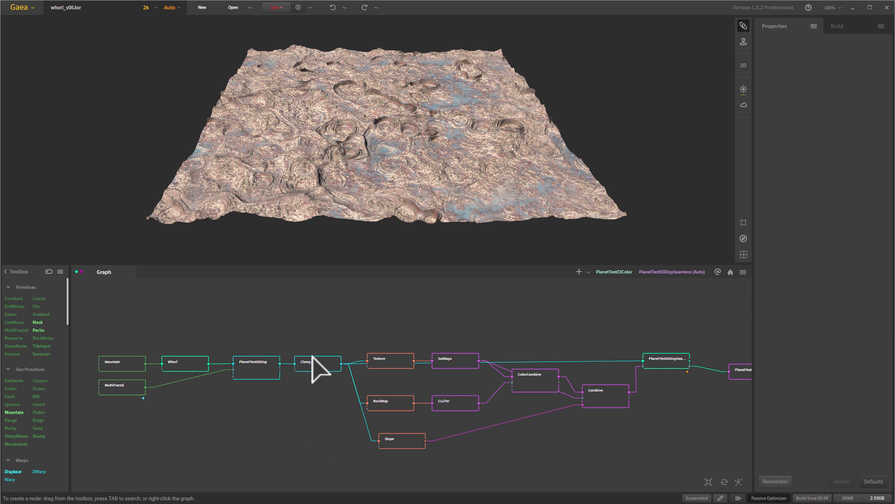
mouse_move(586, 371)
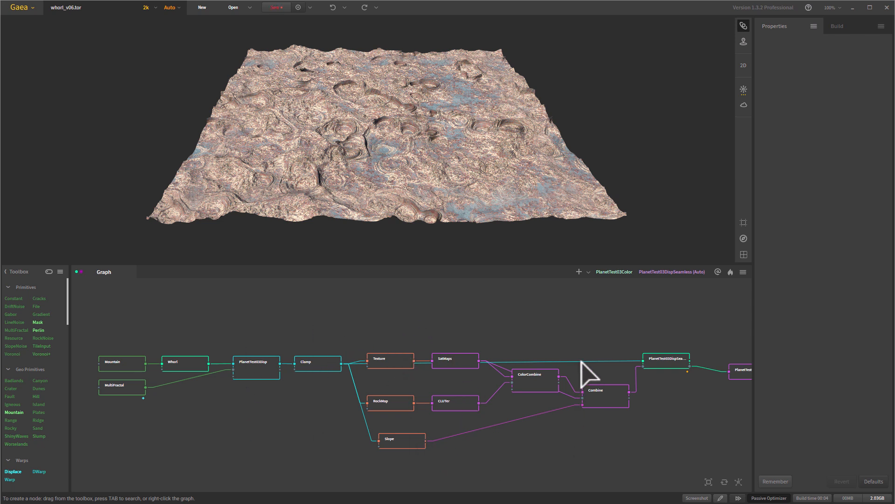
mouse_move(705, 417)
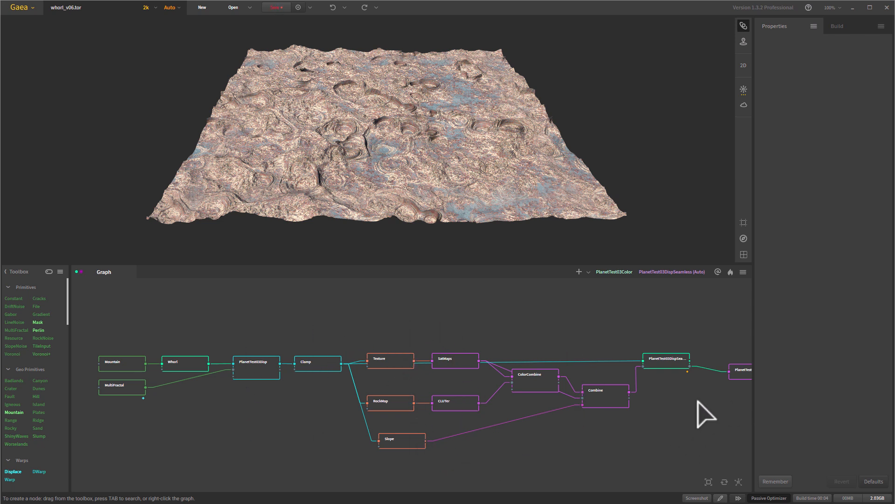
mouse_move(199, 352)
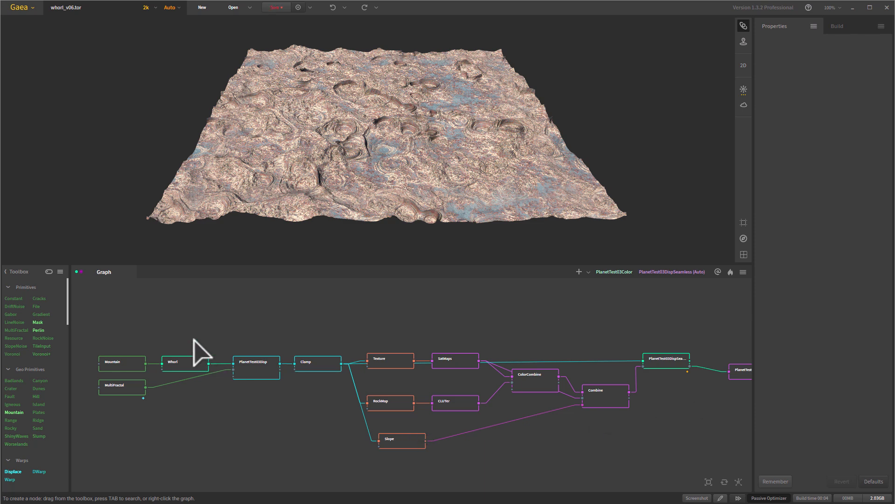
- Pin the Mountain node for preview, then add Crater and Rocky nodes and preview Rocky's surface
left_click(122, 363)
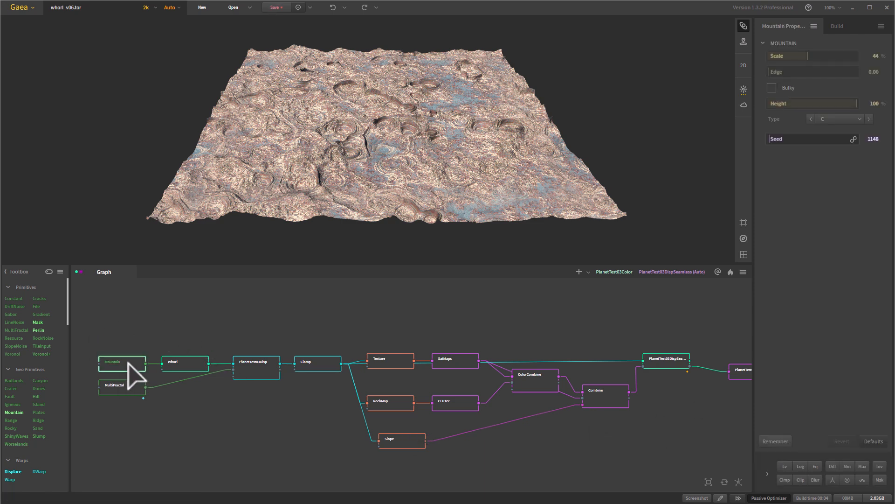
left_click(121, 361)
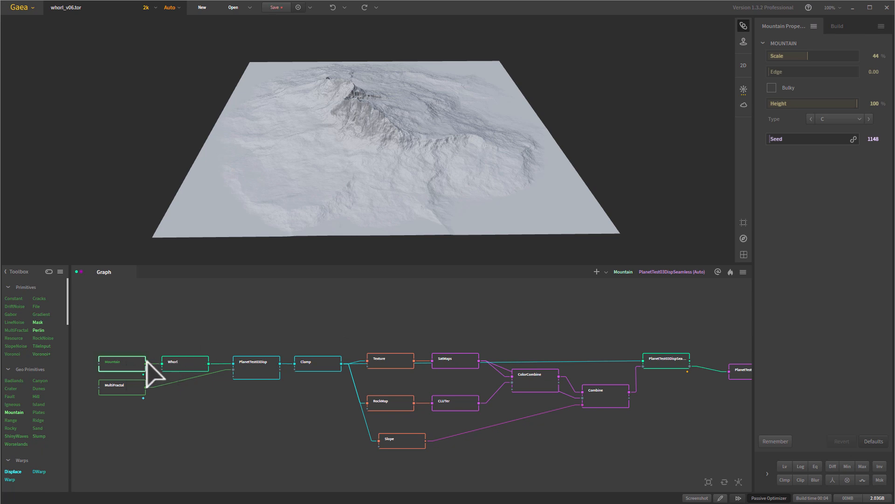
mouse_move(444, 161)
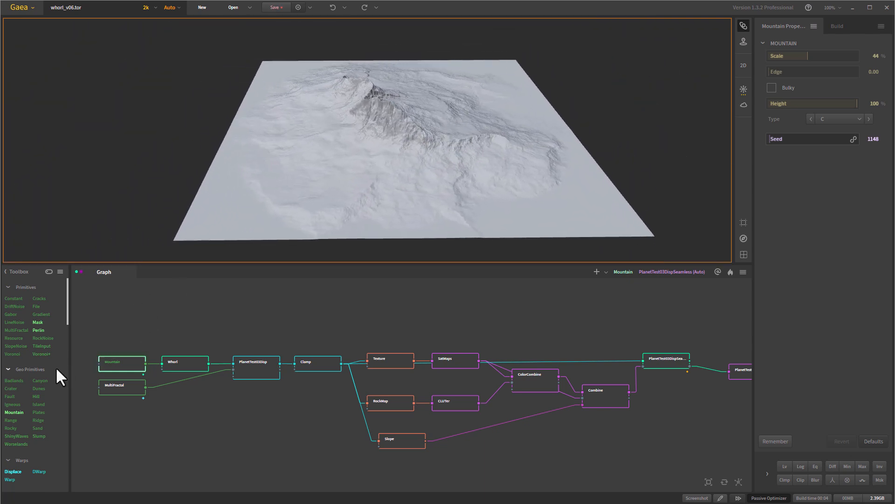
scroll("down", 3)
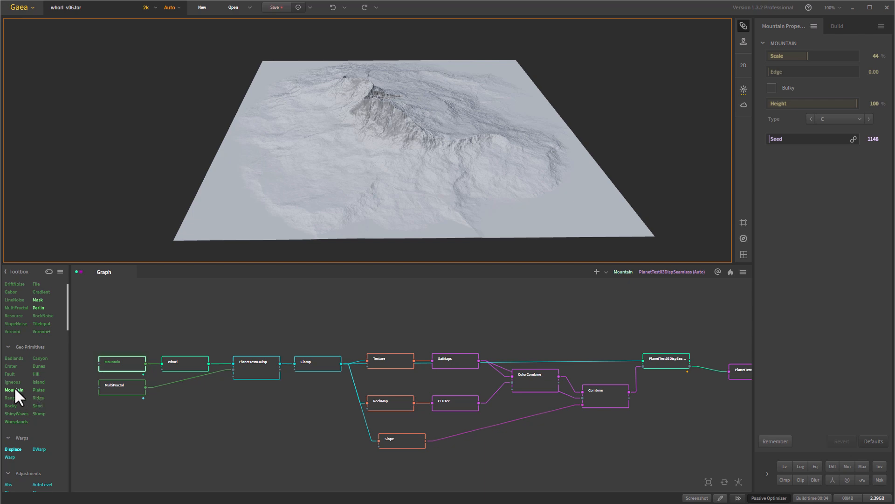
left_click(121, 362)
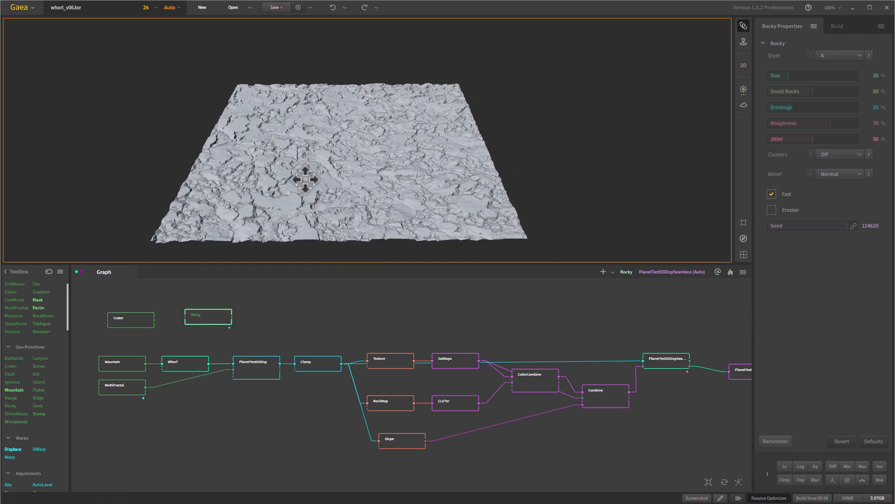
left_click_drag(303, 180, 339, 191)
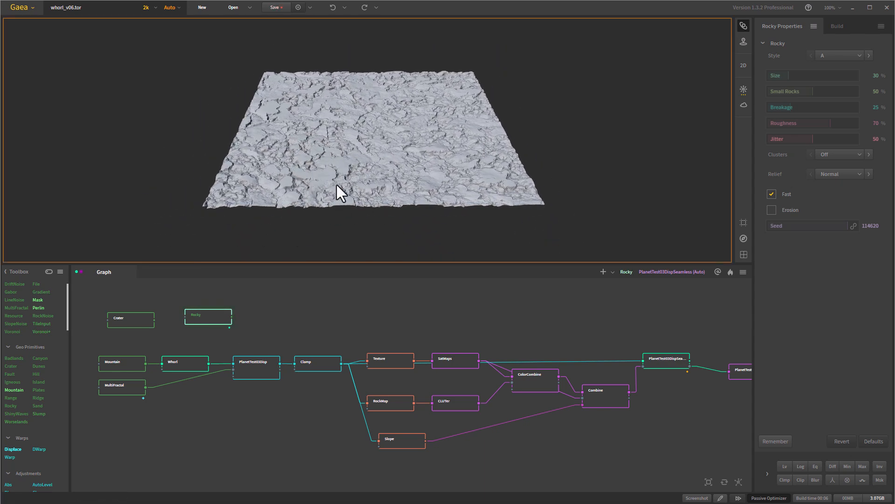
mouse_move(154, 388)
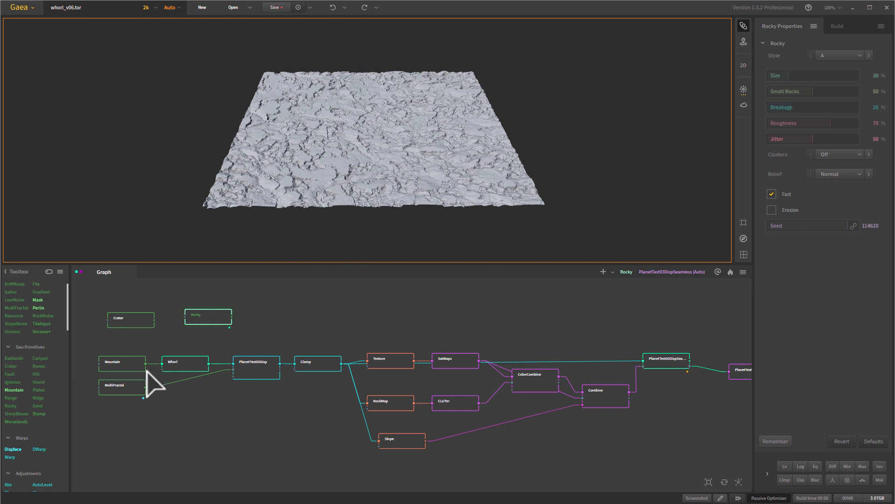
- Remove the unconnected Crater and Rocky nodes and preview the Whorl node's swirled terrain (150 whorls, power 0.30, seed 2101)
left_click(208, 318)
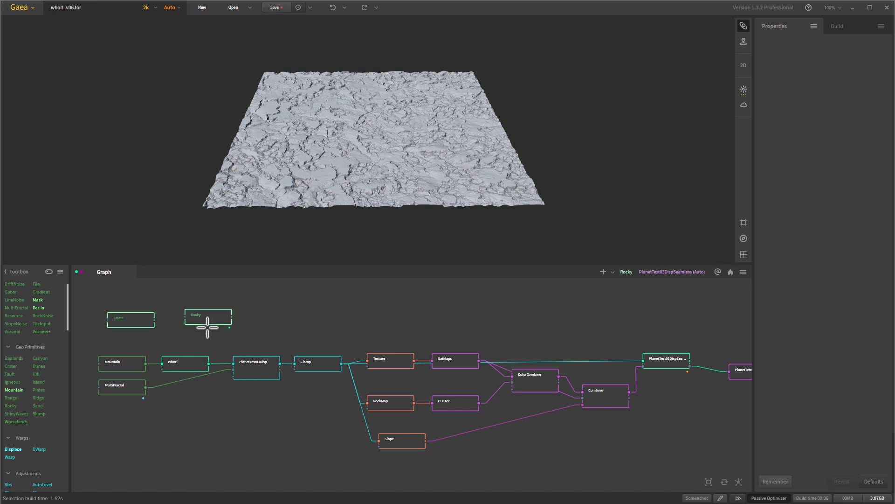
left_click(122, 362)
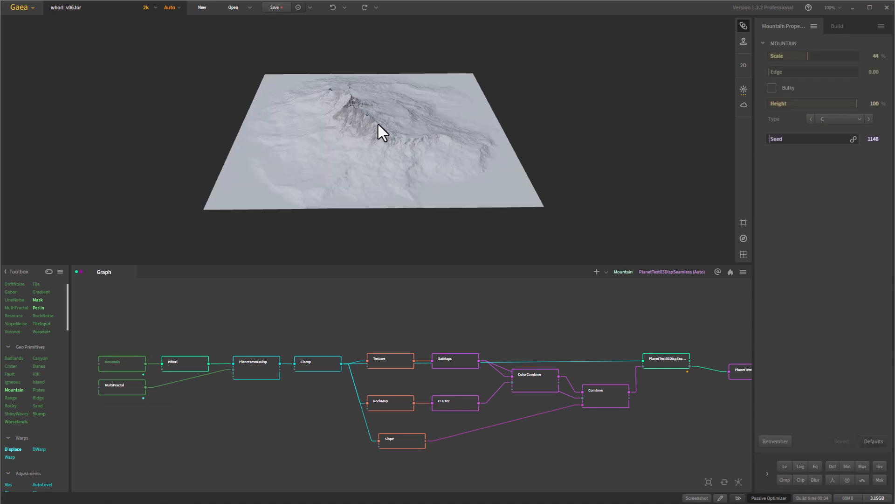
mouse_move(194, 380)
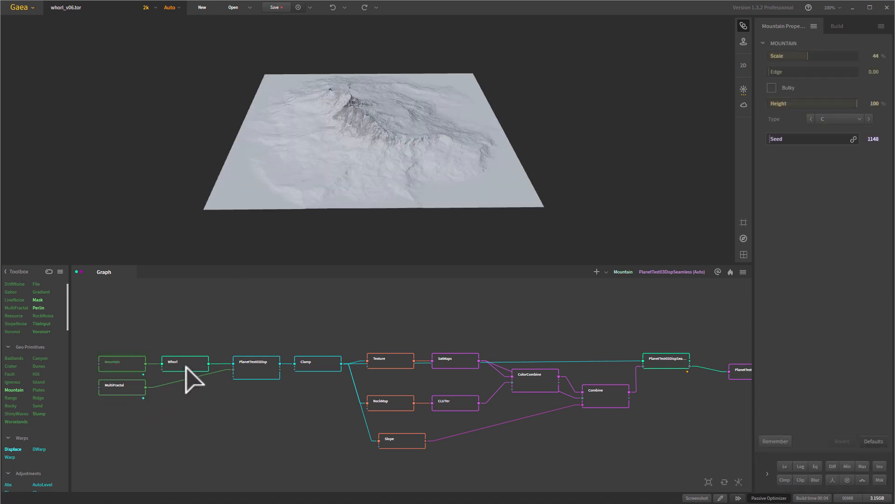
left_click(184, 361)
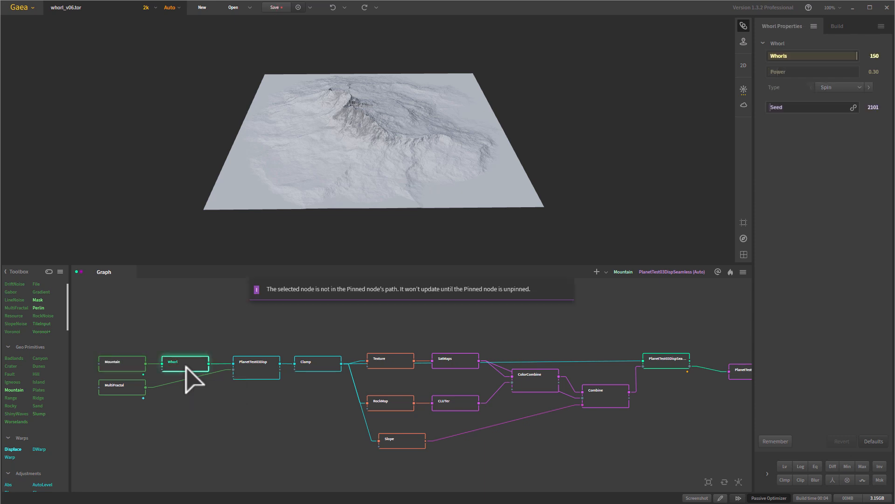
left_click(184, 362)
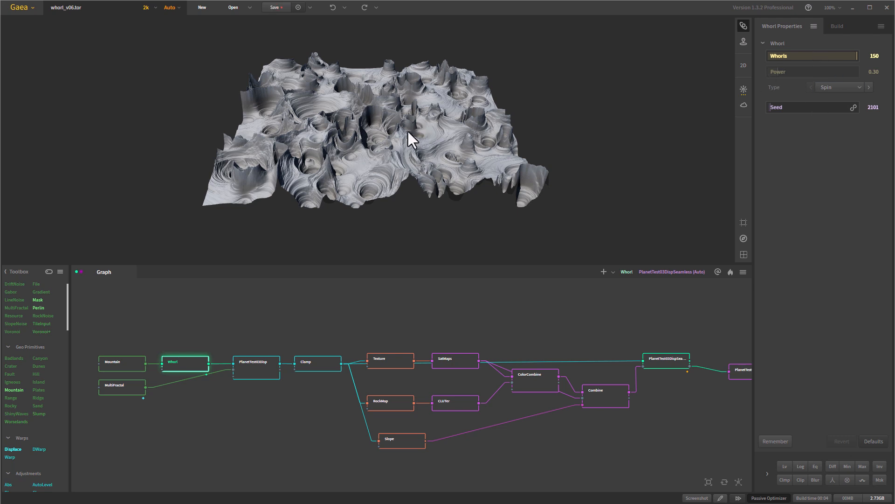
left_click_drag(400, 143, 417, 166)
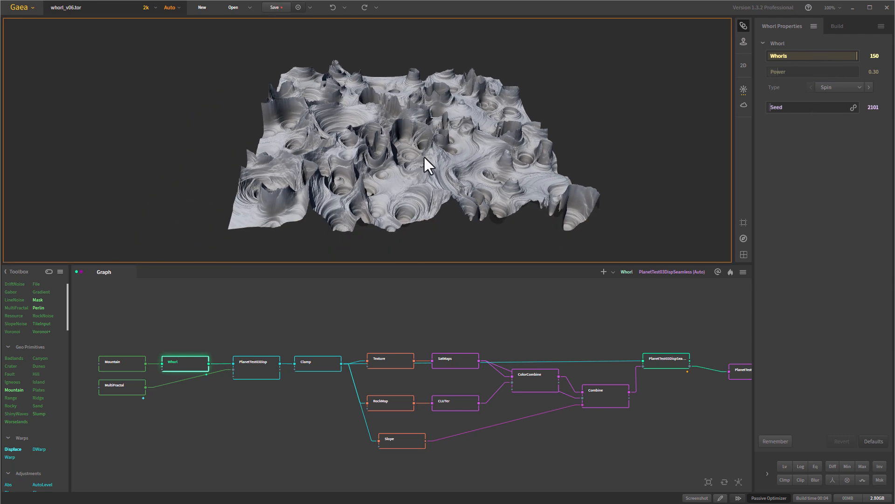
mouse_move(401, 210)
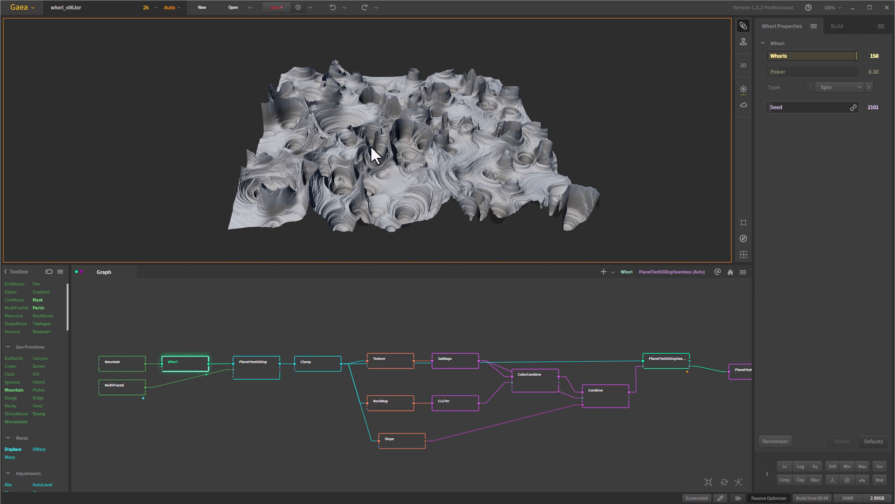
mouse_move(408, 191)
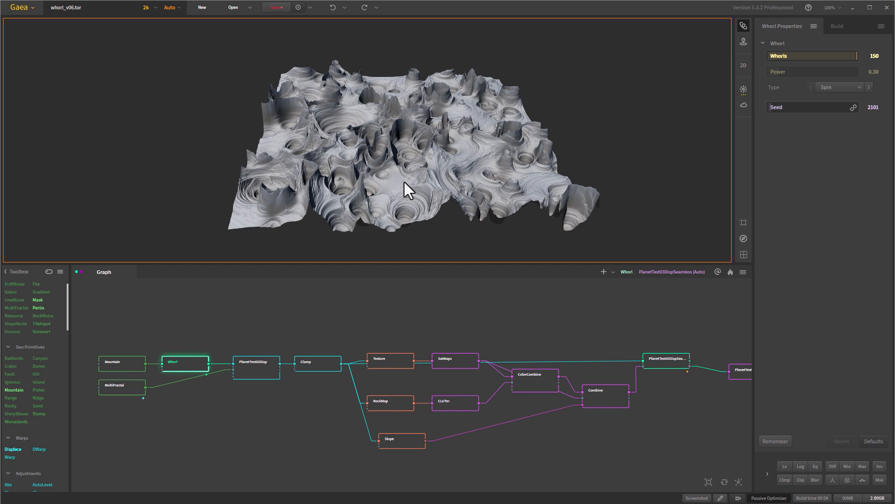
mouse_move(484, 207)
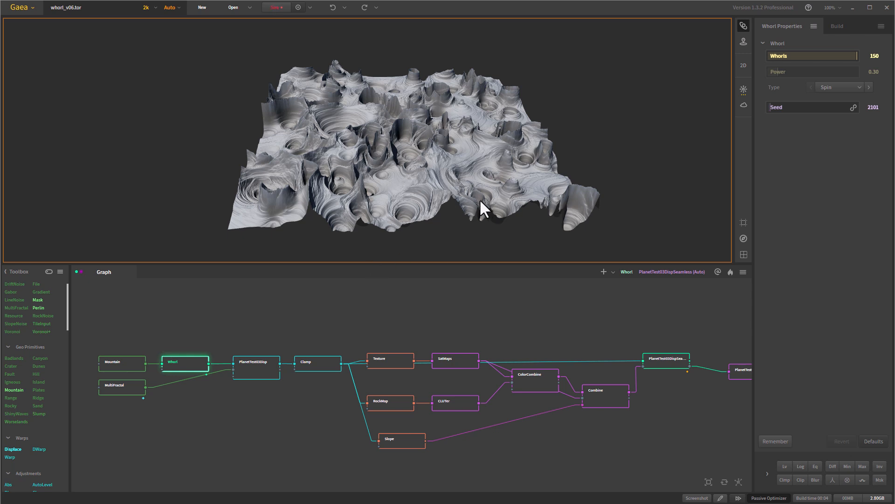
mouse_move(359, 154)
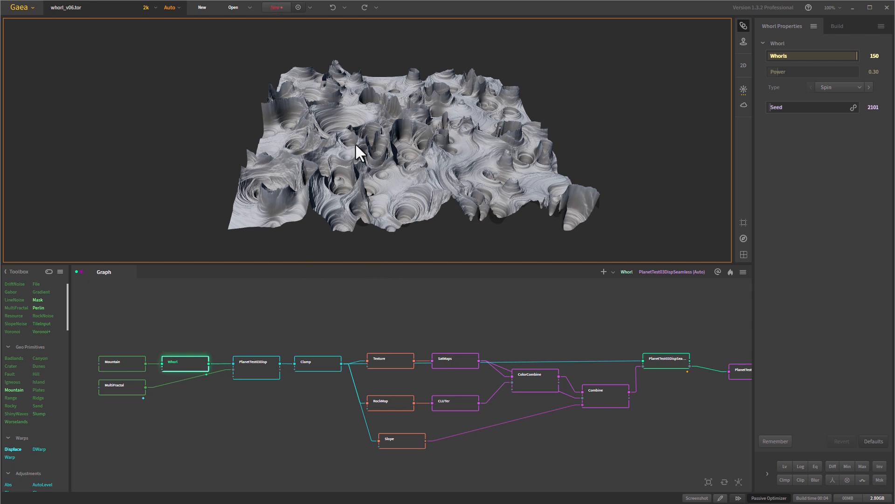
mouse_move(485, 182)
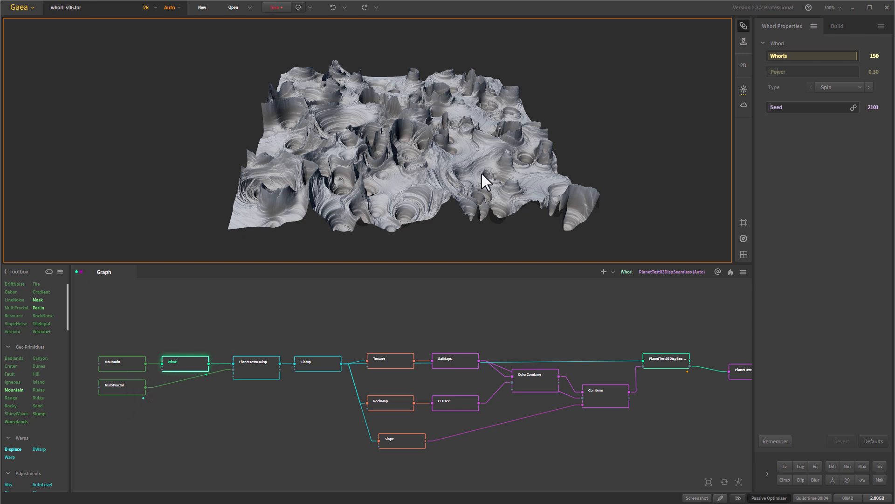
mouse_move(256, 361)
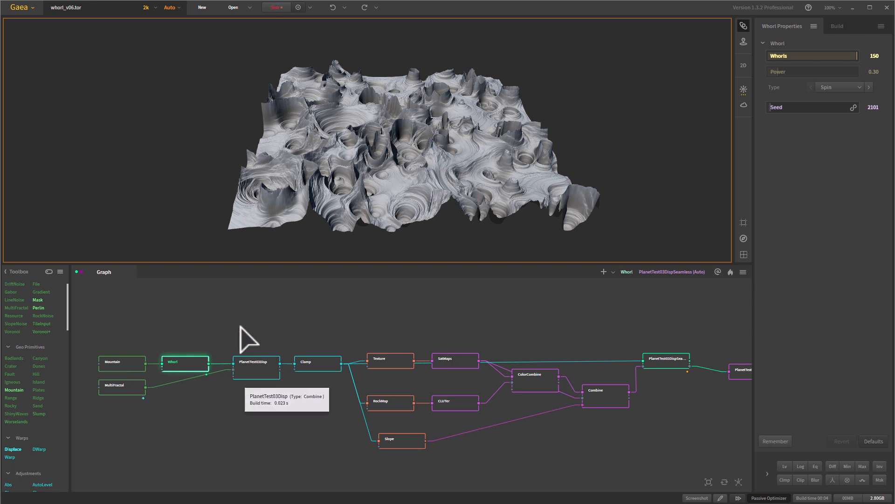
mouse_move(399, 185)
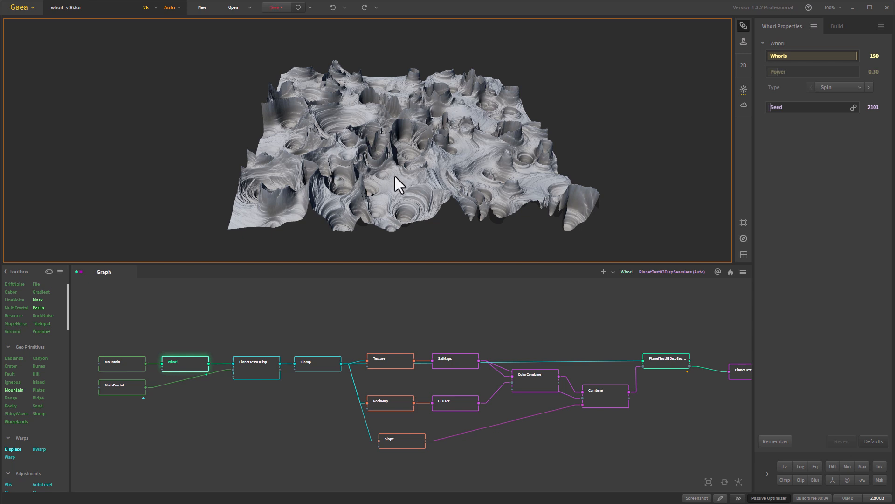
mouse_move(482, 166)
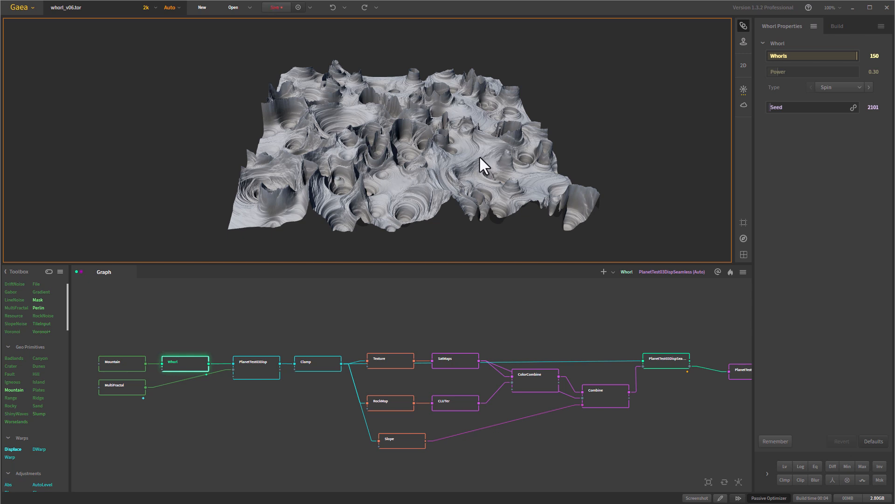
mouse_move(477, 181)
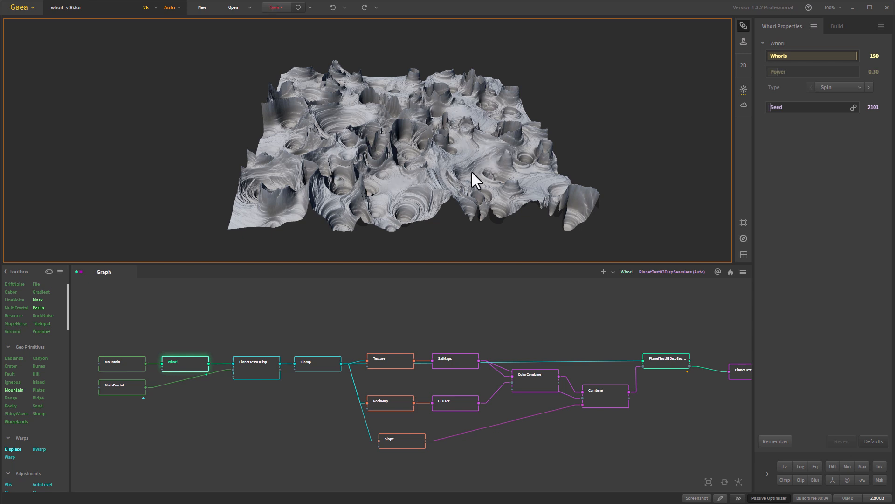
- Inspect MultiFractal and PlanetTest03Disp, then preview the Clamp output capped at 66% maximum height
left_click(121, 386)
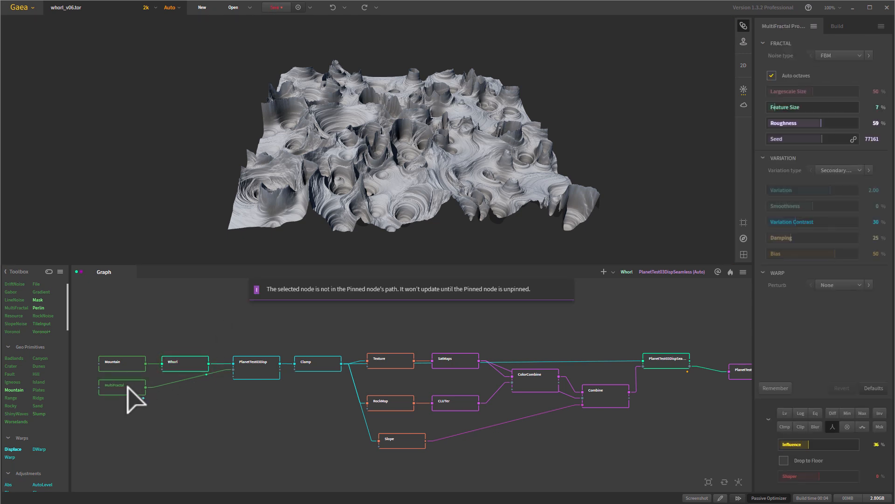
left_click(122, 385)
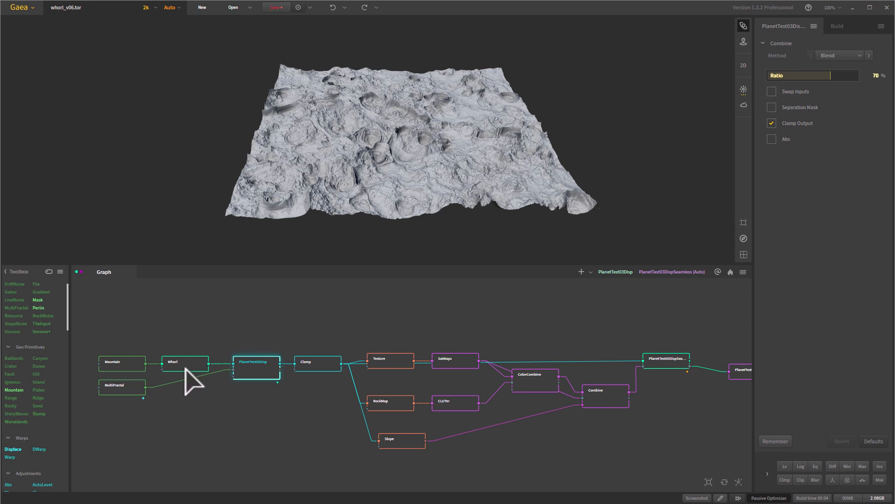
mouse_move(265, 398)
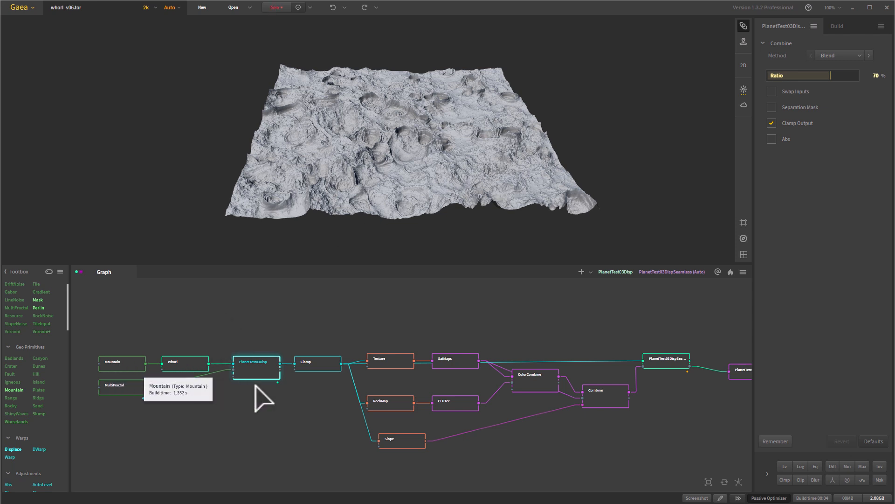
left_click(318, 362)
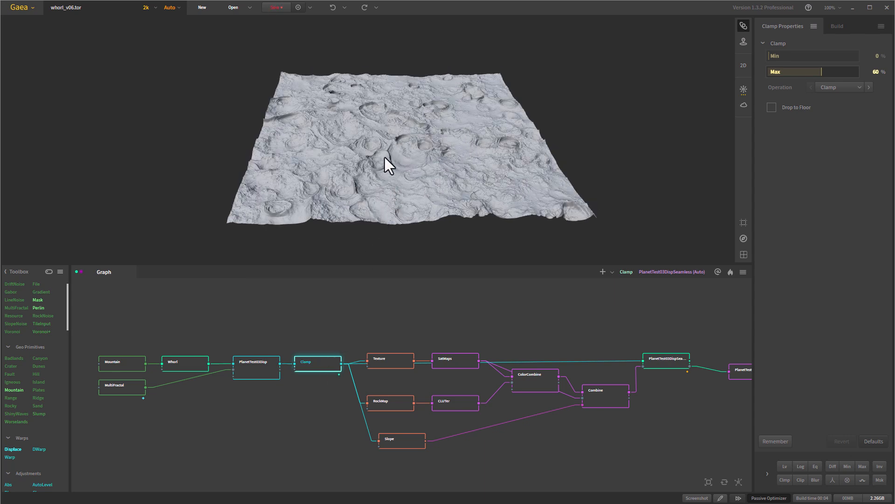
left_click(255, 365)
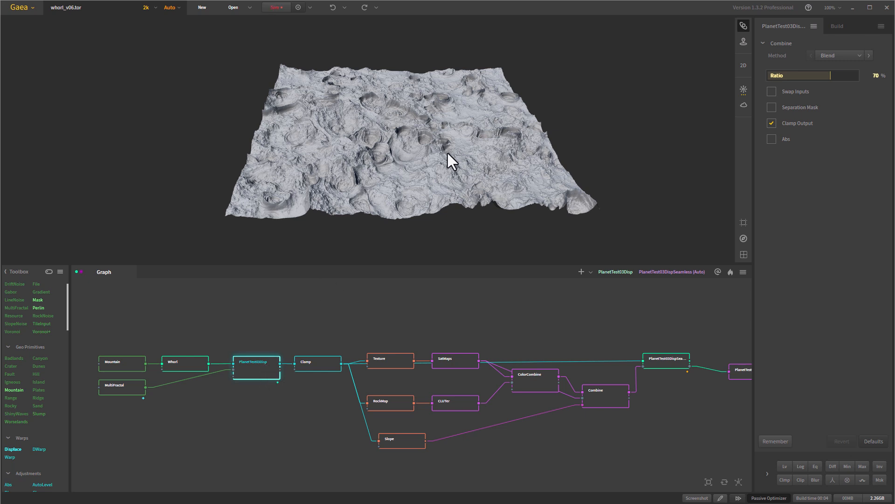
mouse_move(385, 365)
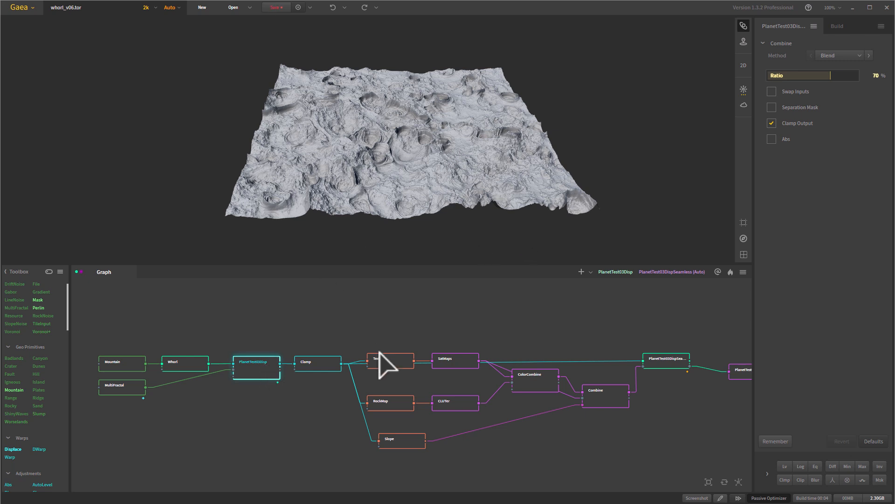
left_click(317, 362)
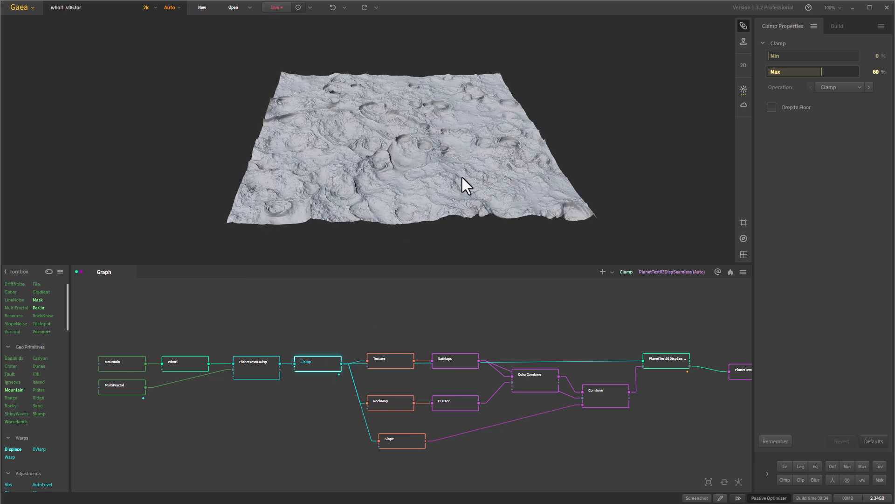
mouse_move(482, 167)
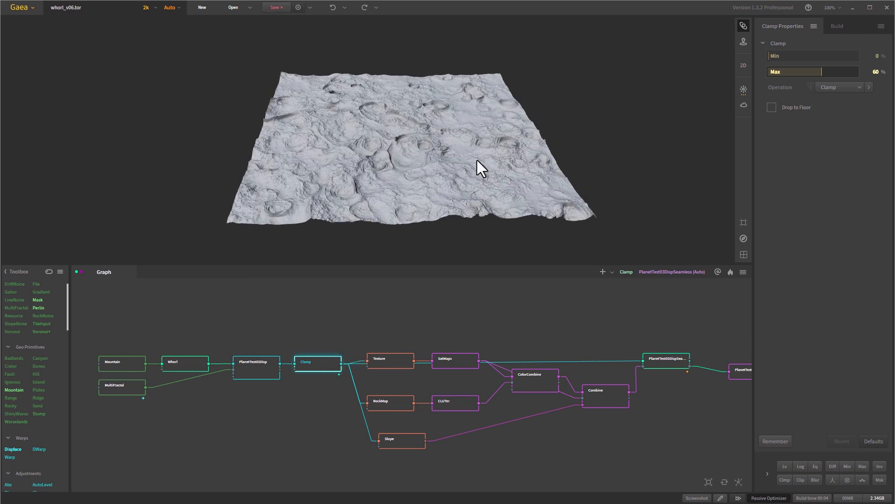
mouse_move(395, 378)
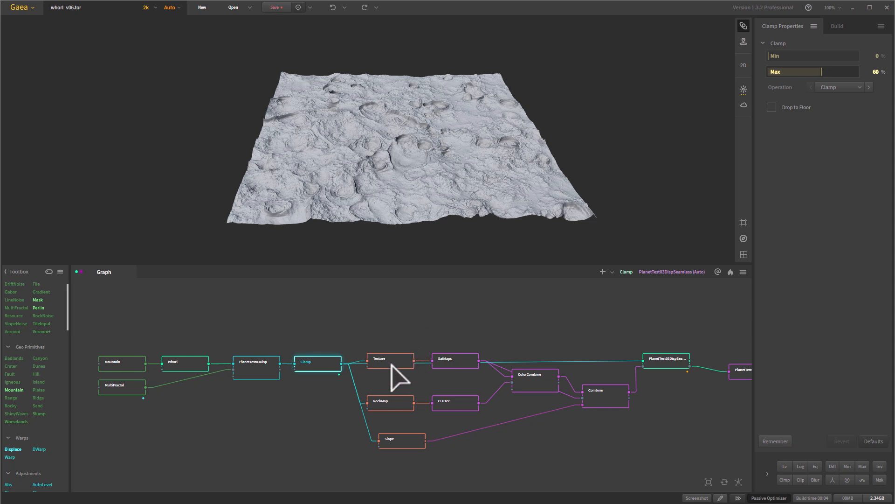
- View the SatMaps Rocky gradient 0045 colouring, then return to the Texture node's settings (scale 15%, seed 3631, chaos 85%)
left_click(390, 360)
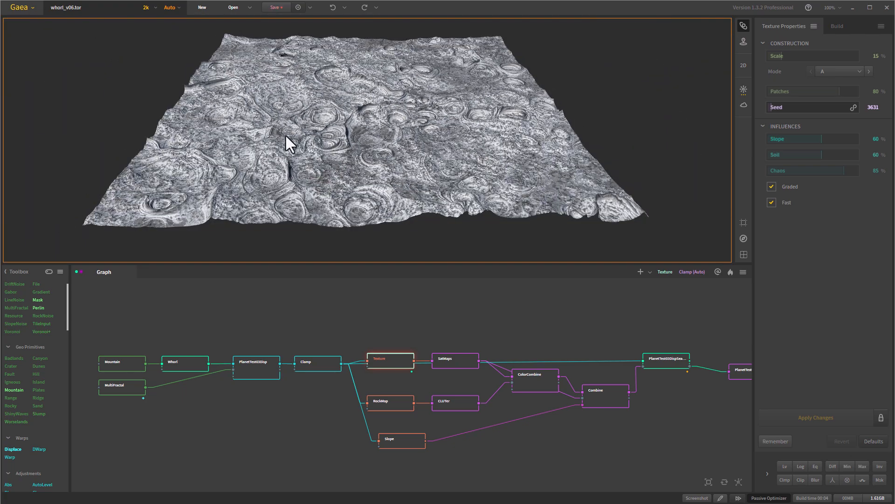
left_click(454, 358)
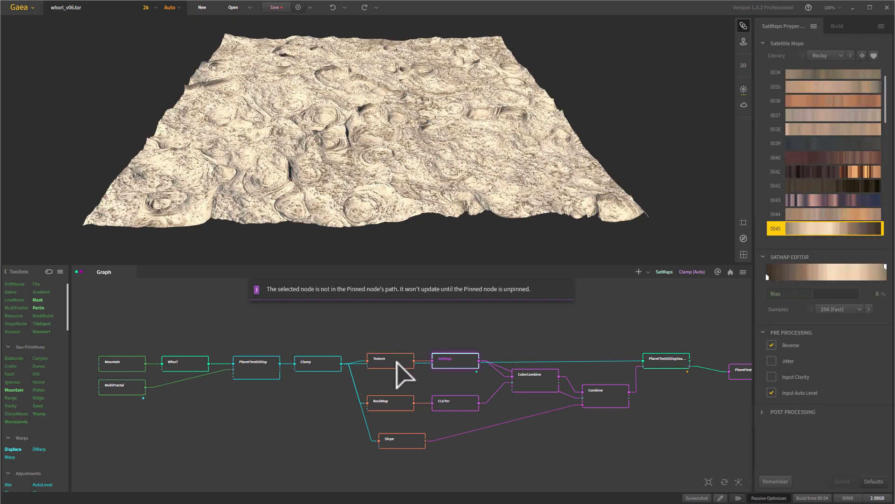
mouse_move(452, 365)
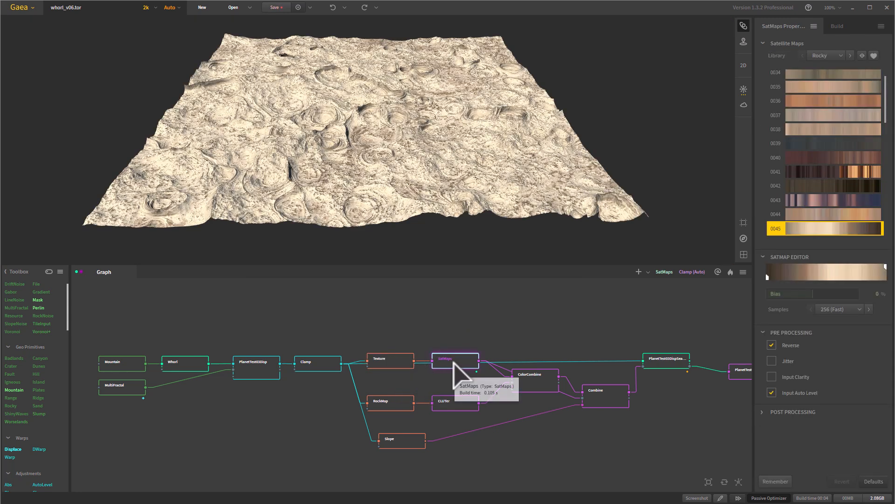
scroll("down", 3)
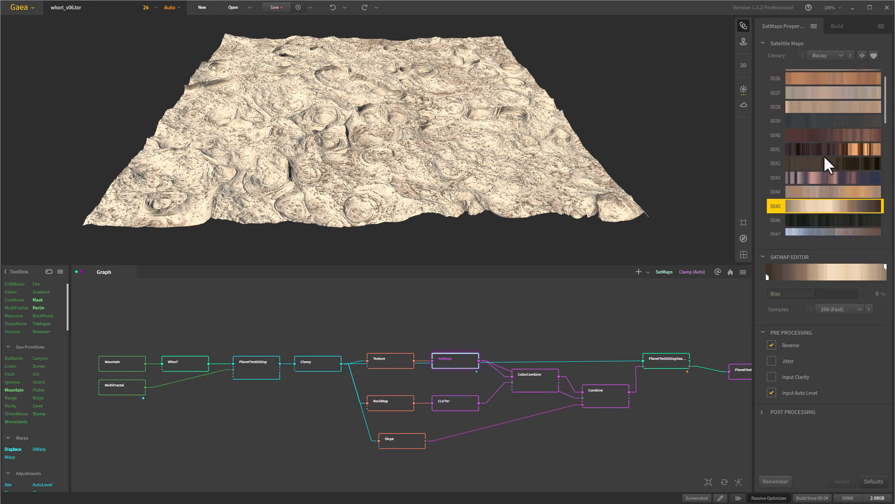
scroll("up", 3)
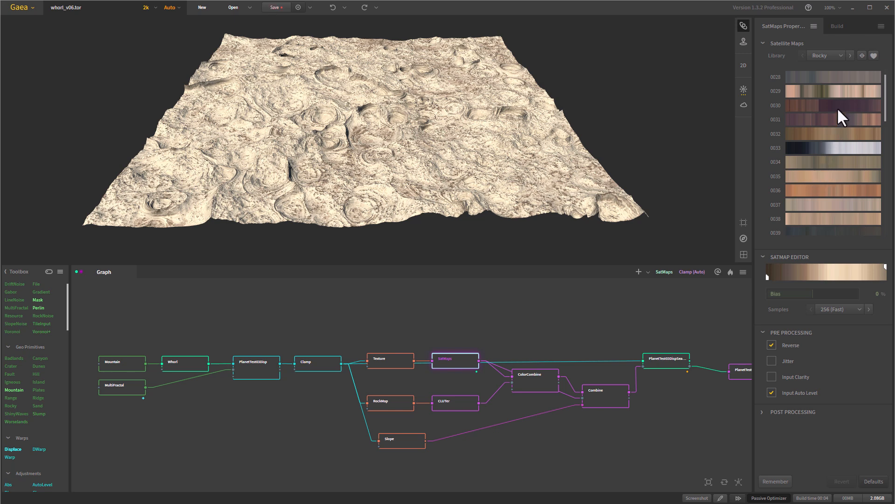
mouse_move(859, 144)
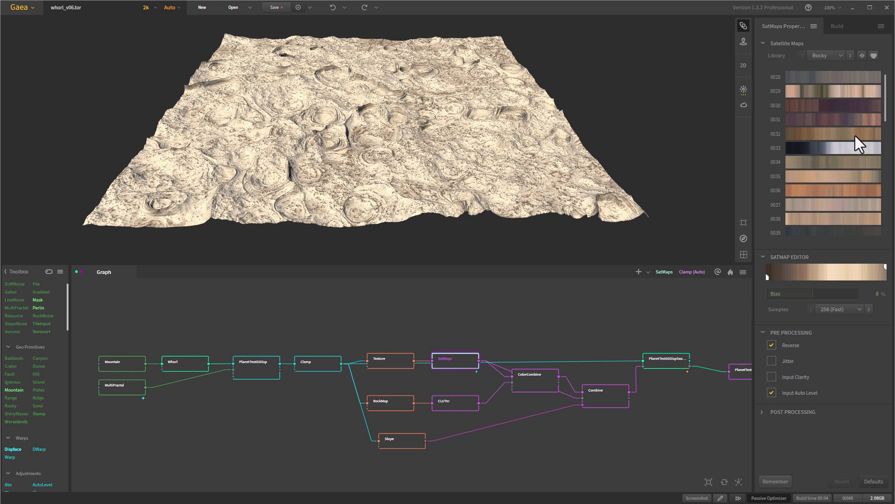
mouse_move(790, 141)
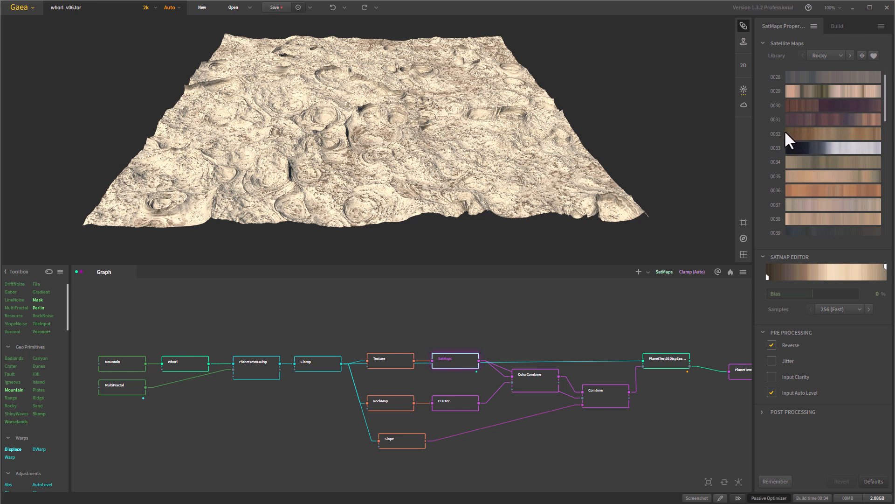
mouse_move(884, 141)
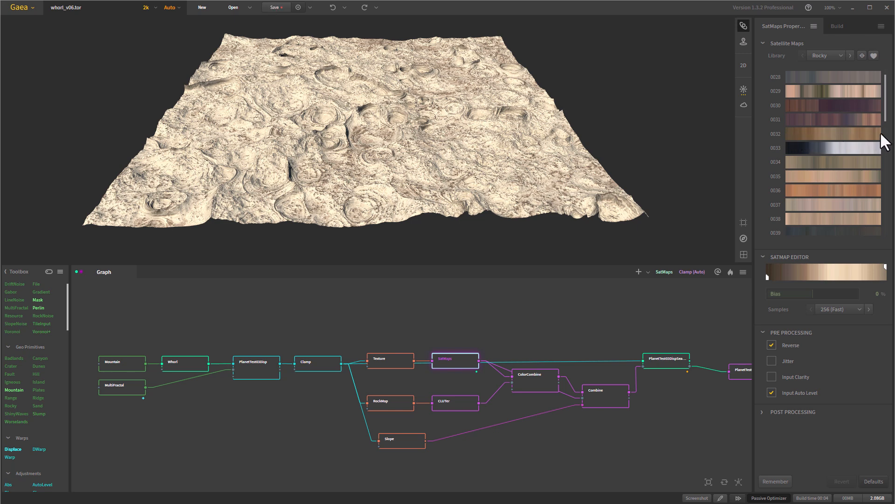
mouse_move(828, 138)
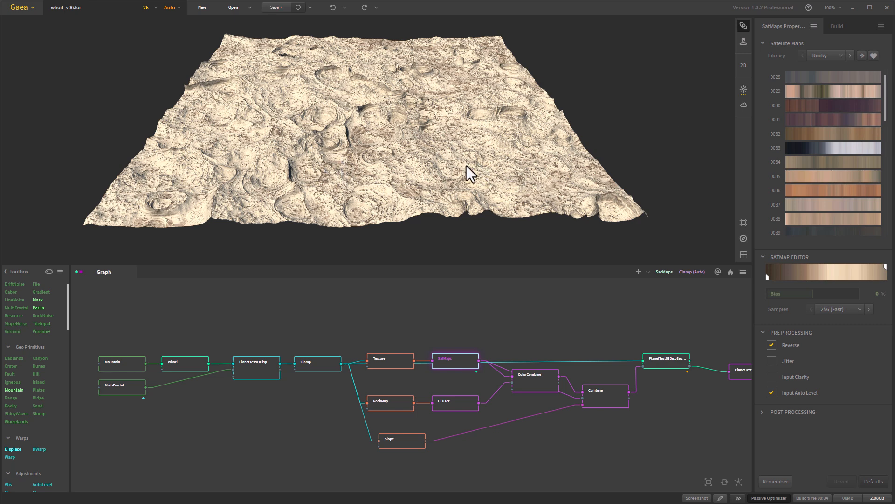
left_click(390, 358)
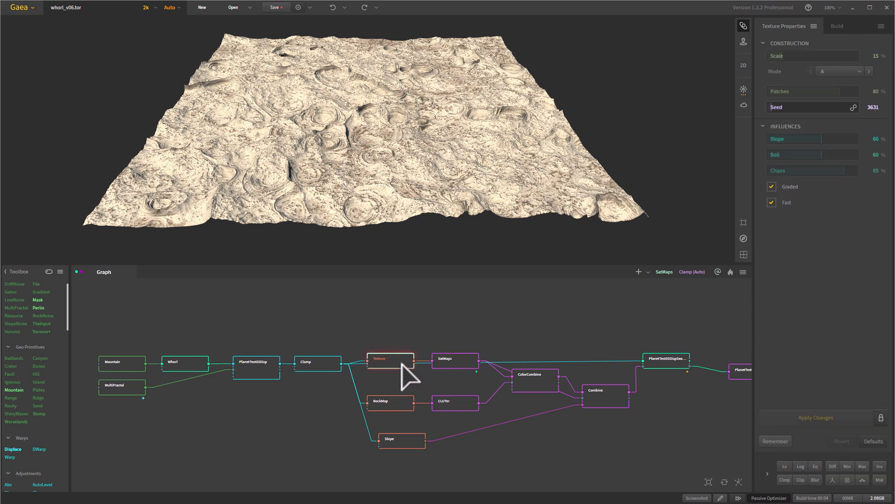
- Compare Texture and SatMaps outputs, then preview the RockMap node's inverted rock mask at 73% coverage
left_click(454, 359)
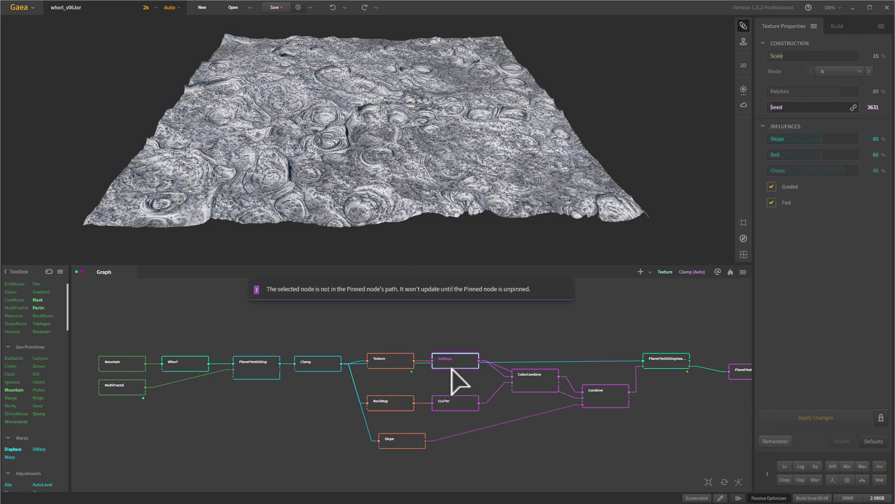
left_click(455, 359)
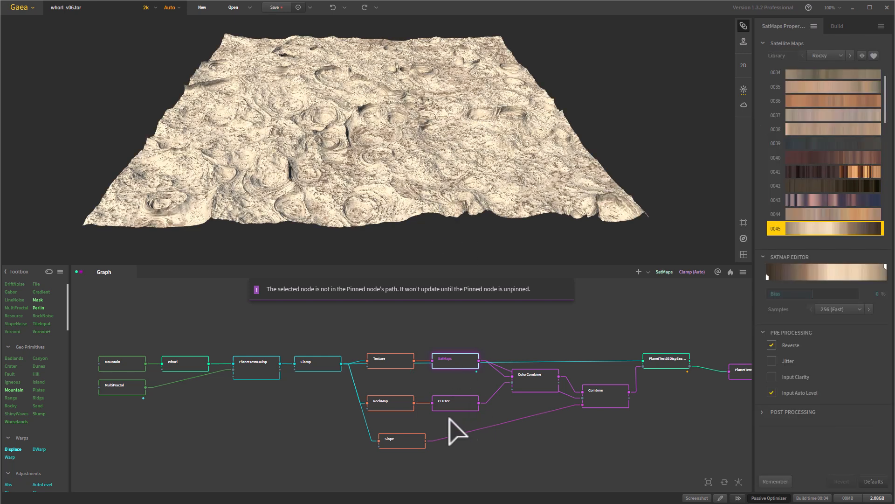
left_click(390, 400)
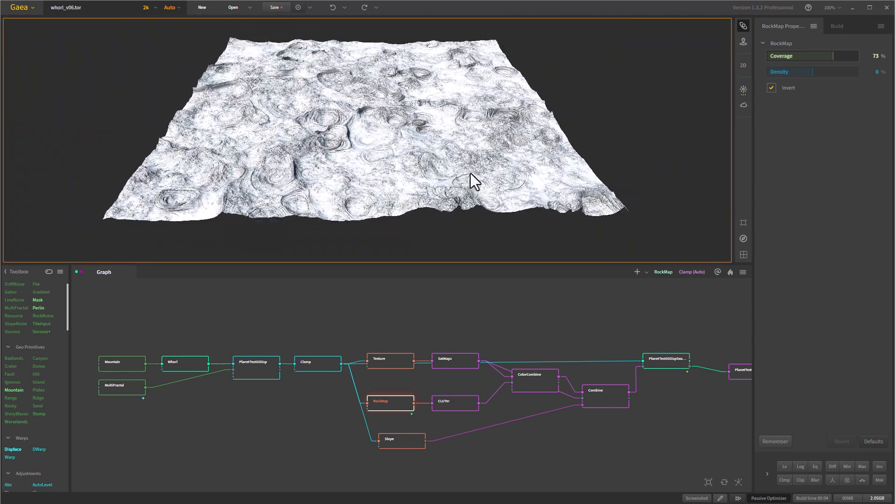
- Preview the CLUTer pink-blue colouring, then the ColorCombine blend at a 60% ratio
left_click(455, 402)
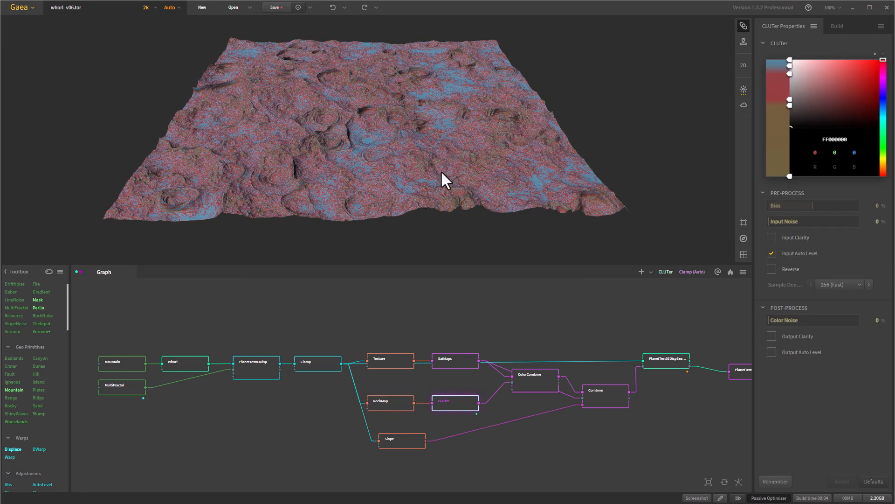
mouse_move(384, 190)
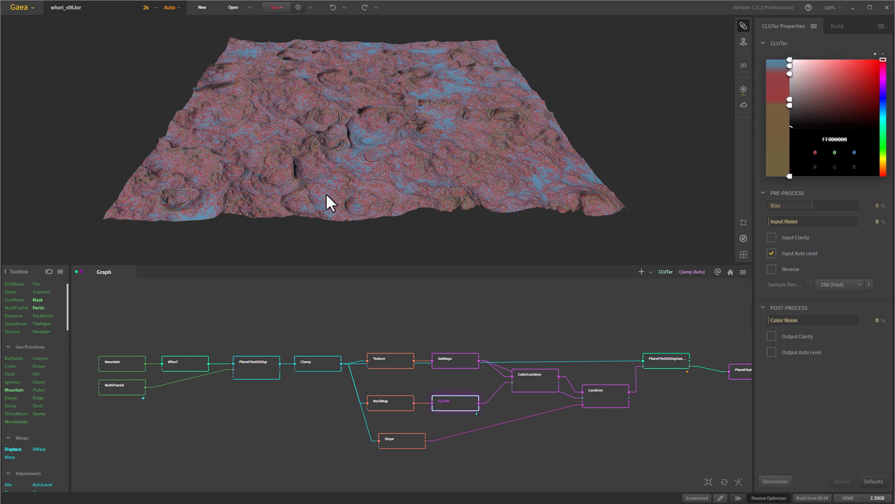
mouse_move(525, 400)
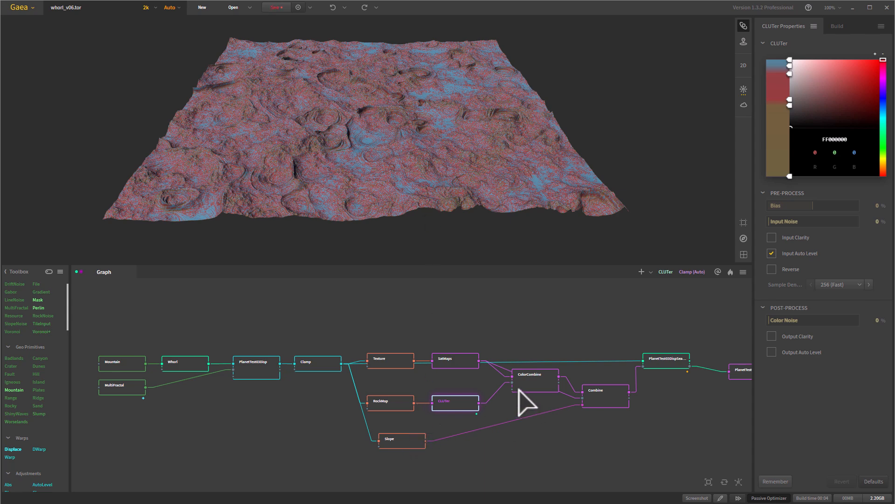
left_click(534, 374)
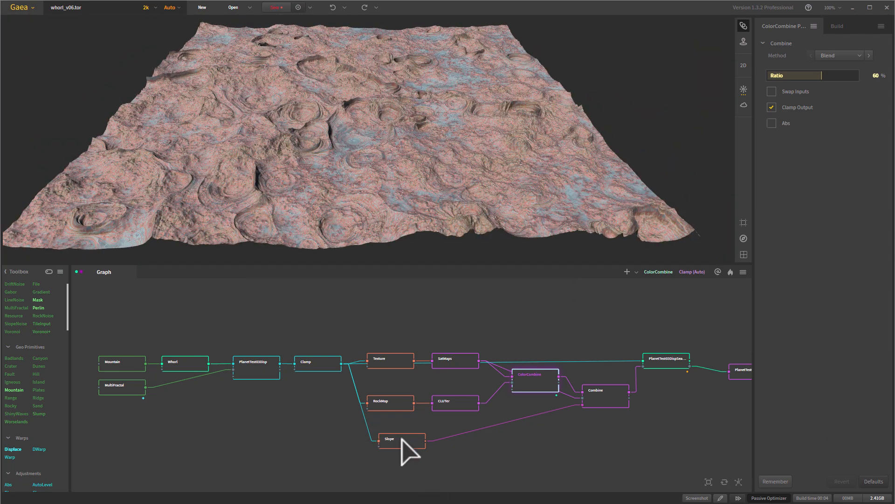
- Preview the Slope output, the ColorCombine blend, then the Combine node's cream-pink result at 100% ratio
left_click(400, 439)
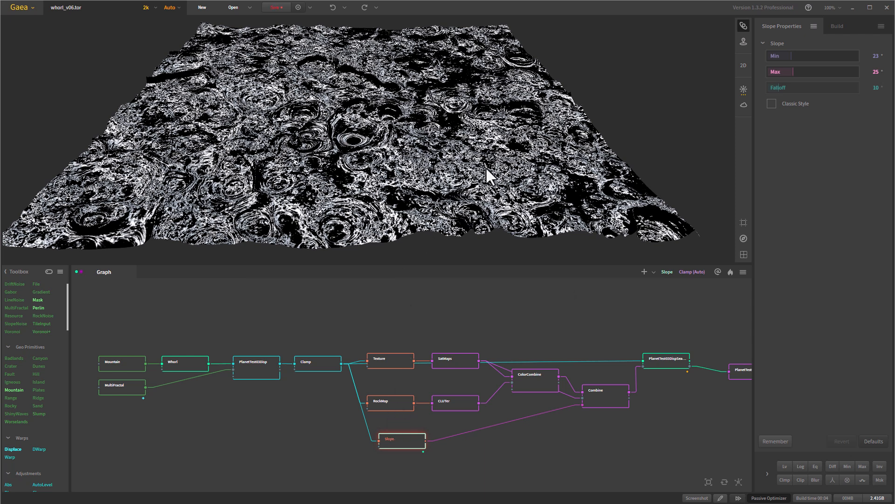
mouse_move(398, 186)
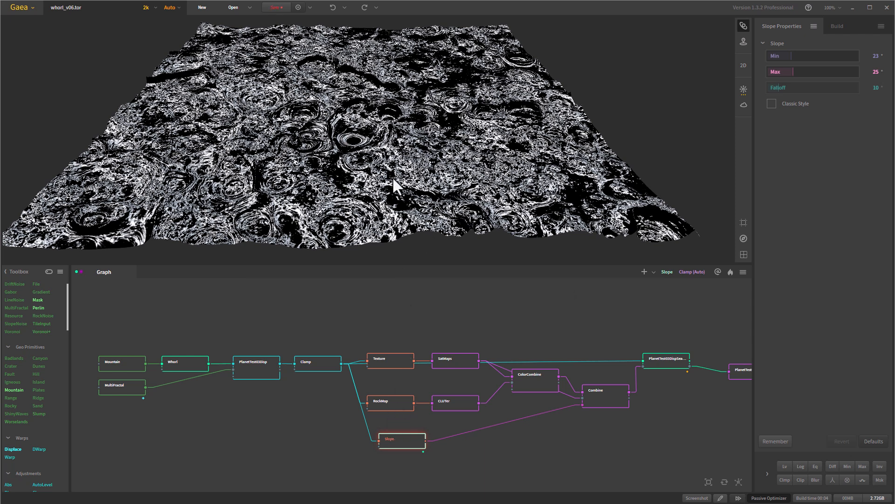
mouse_move(611, 419)
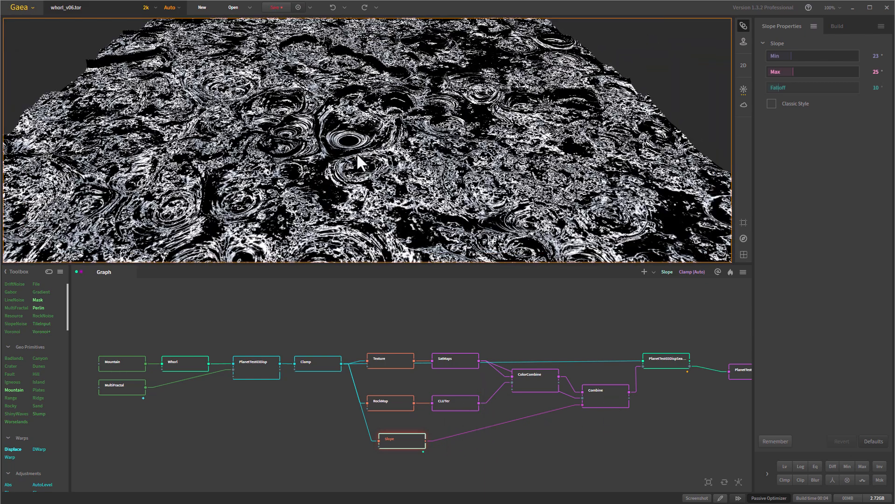
mouse_move(385, 143)
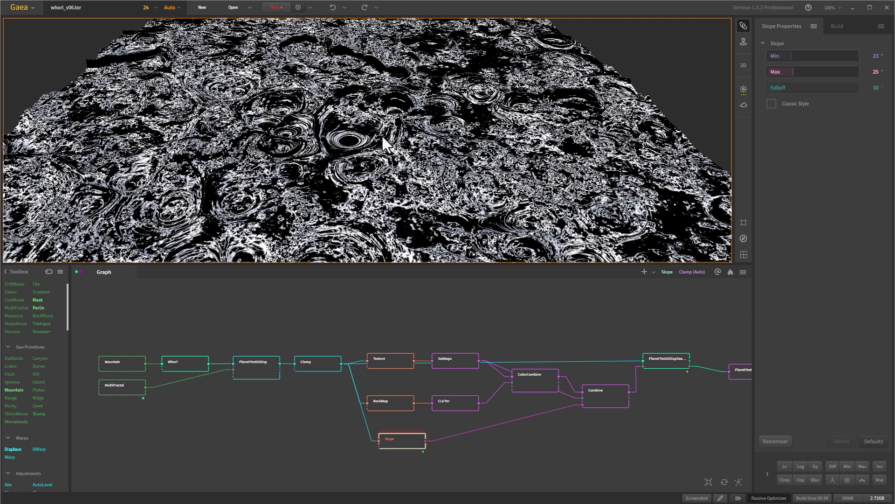
left_click(535, 379)
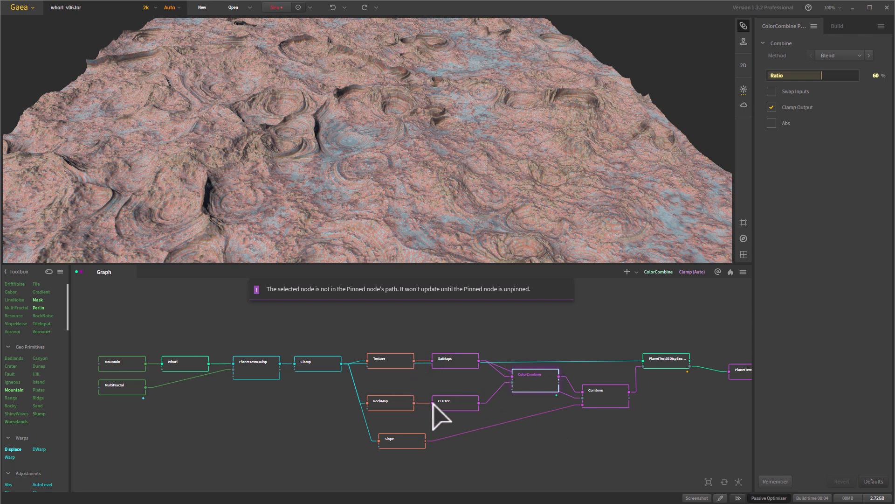
mouse_move(611, 414)
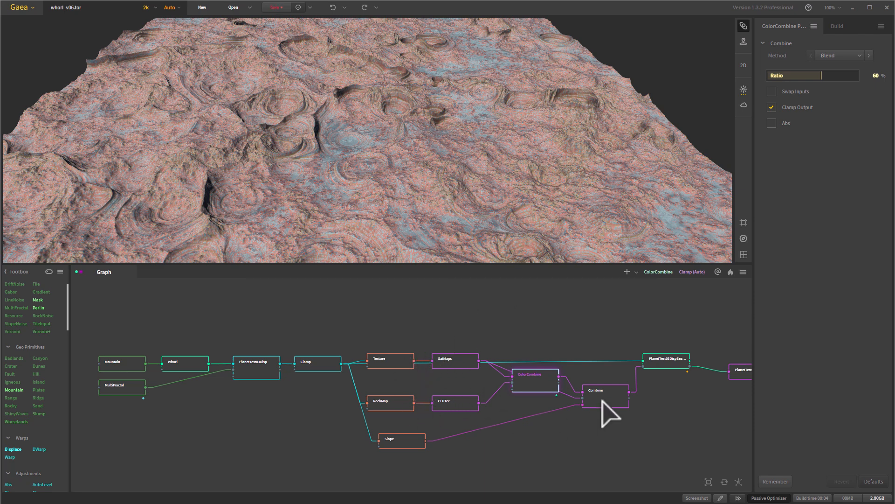
left_click(605, 397)
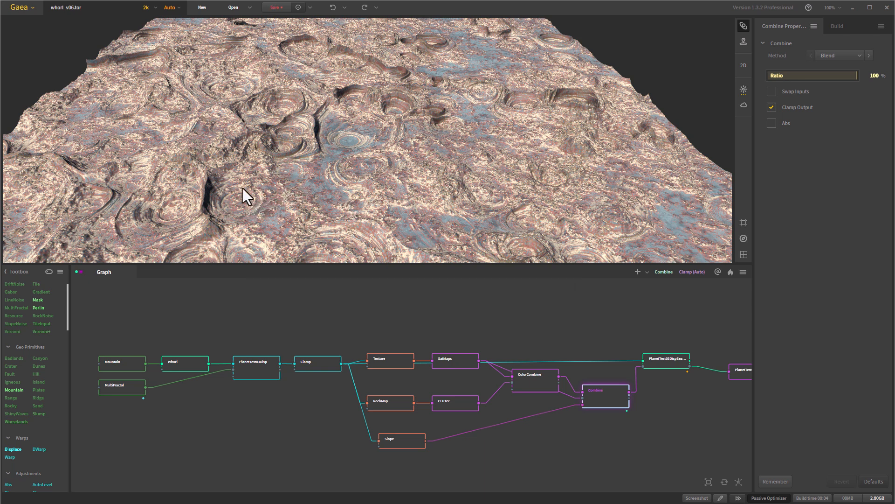
mouse_move(365, 195)
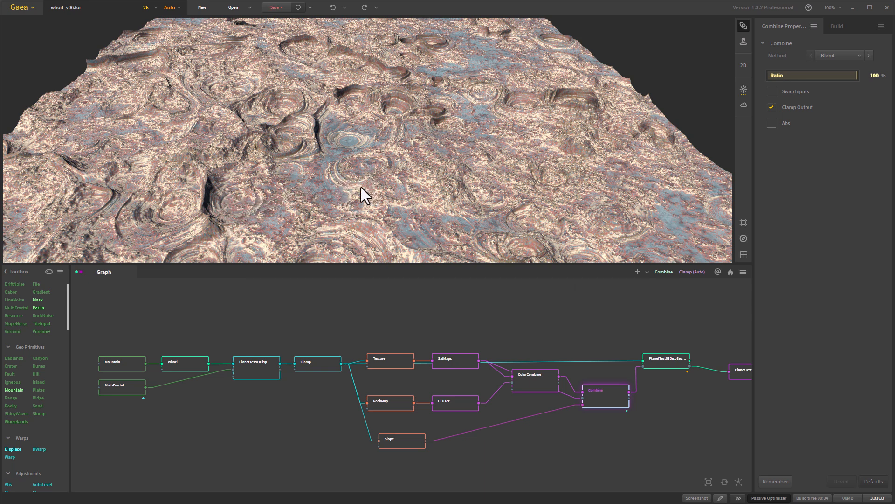
mouse_move(613, 406)
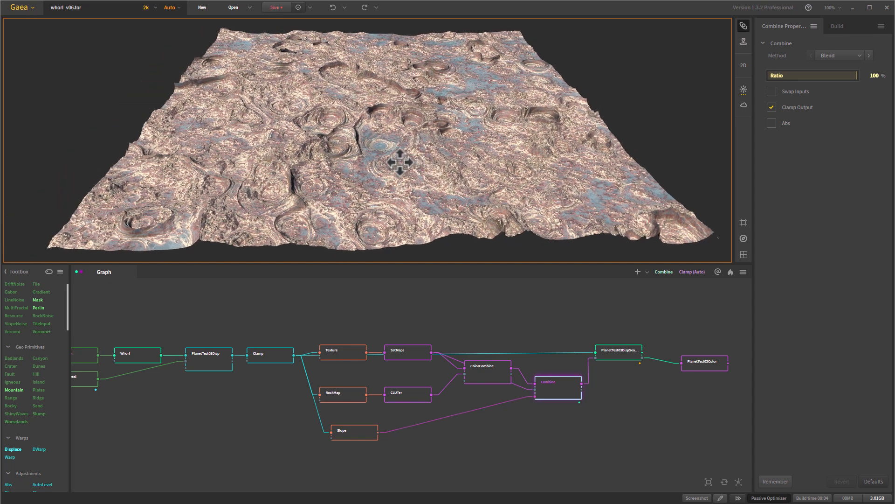
mouse_move(354, 159)
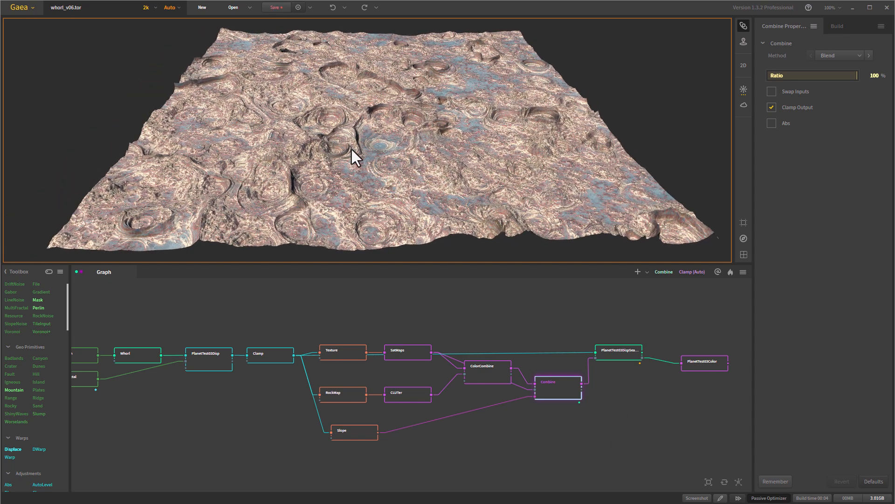
mouse_move(392, 178)
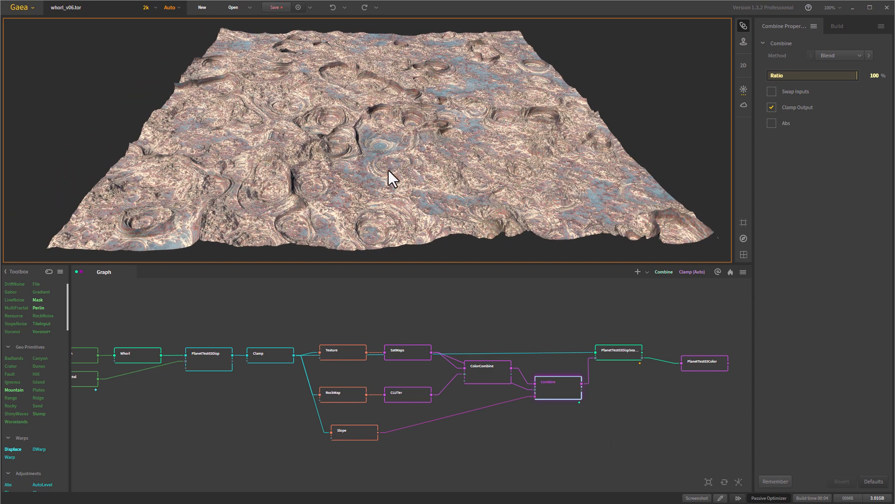
mouse_move(403, 177)
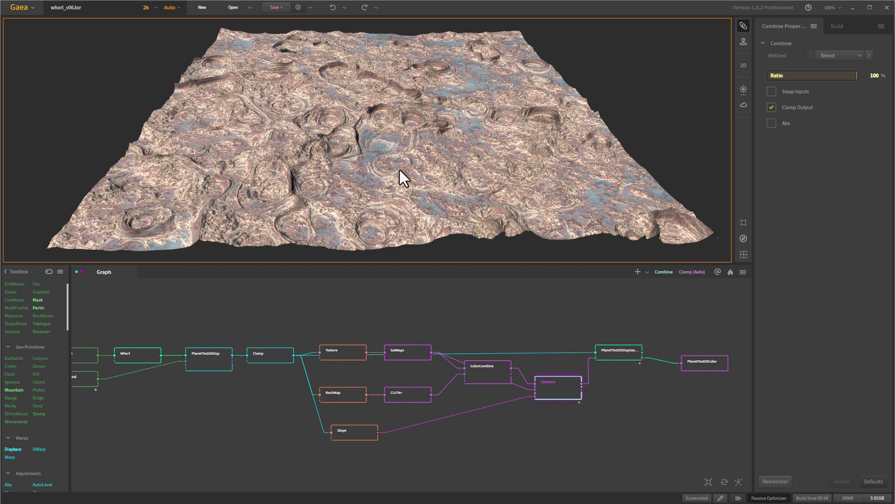
mouse_move(257, 118)
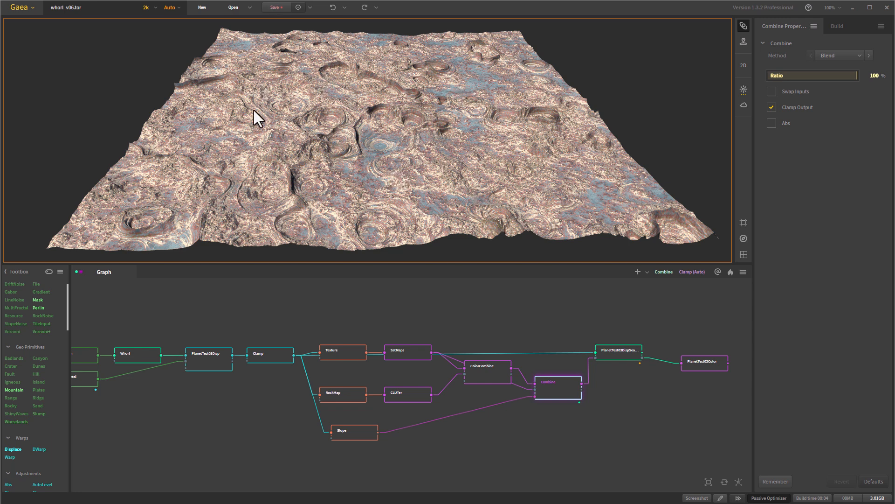
mouse_move(428, 180)
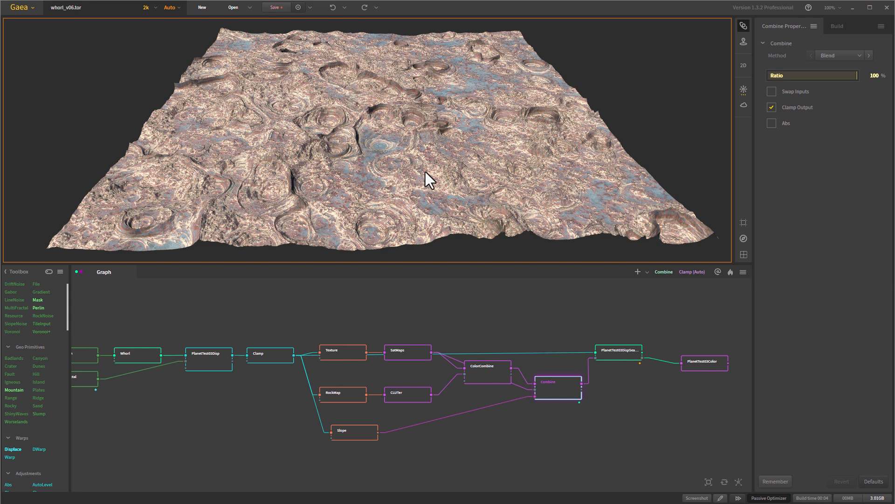
mouse_move(383, 260)
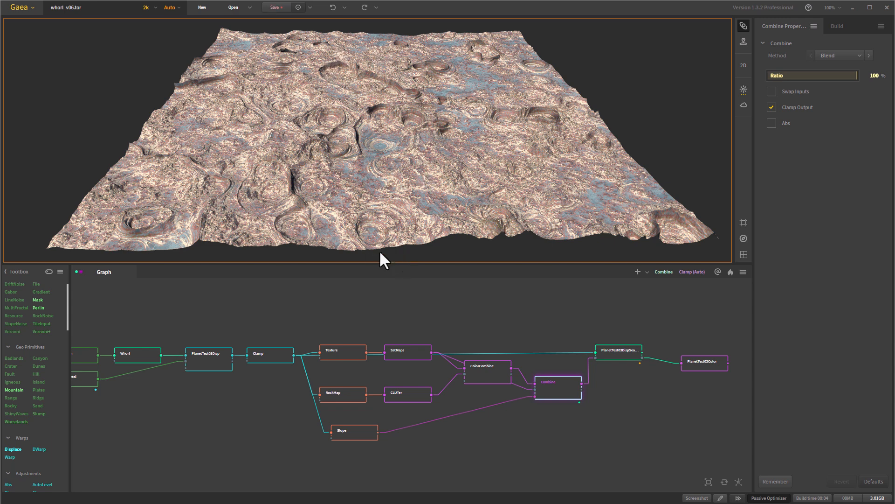
mouse_move(391, 110)
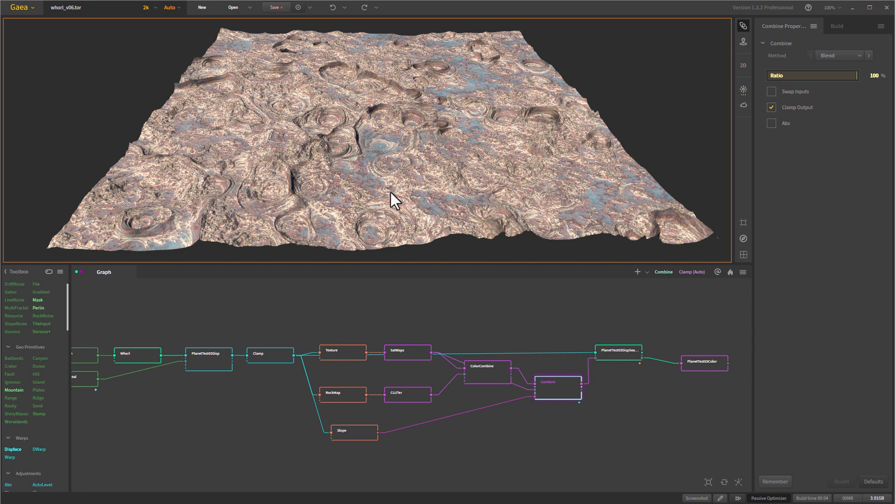
mouse_move(615, 370)
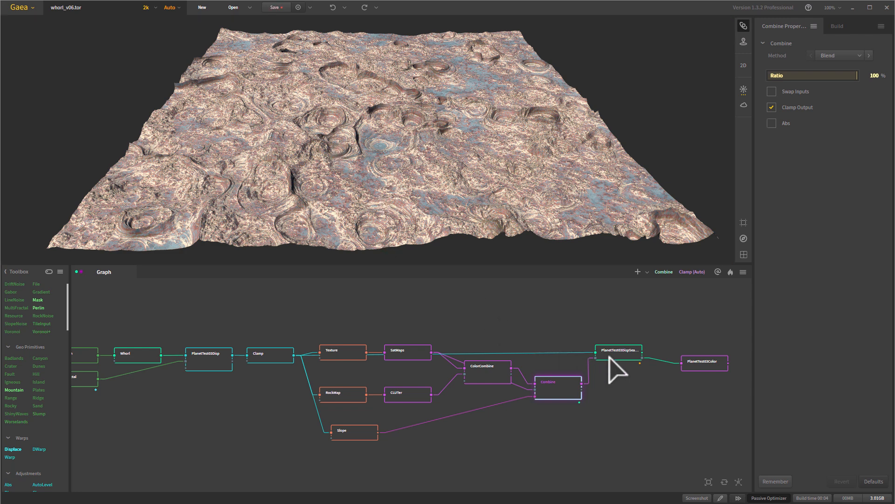
- Check the seamless and Clamp node settings, then preview the PlanetTest03Color seamless pink-blue terrain
left_click(618, 349)
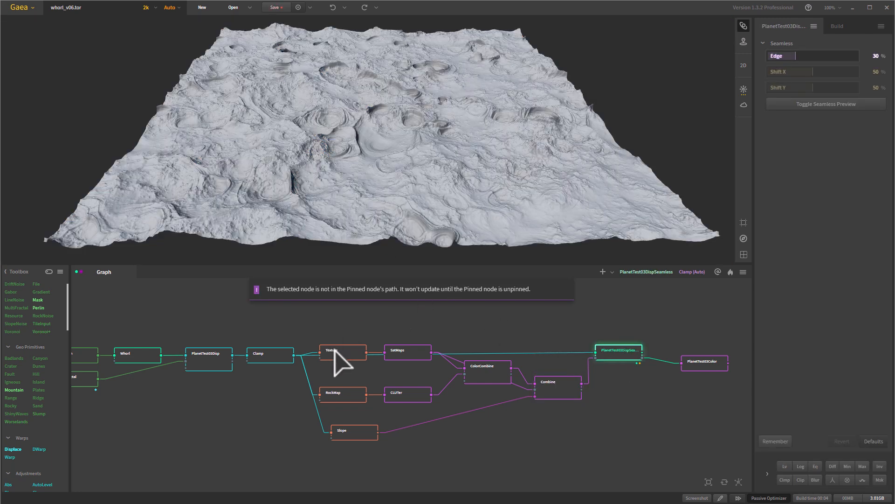
left_click(270, 352)
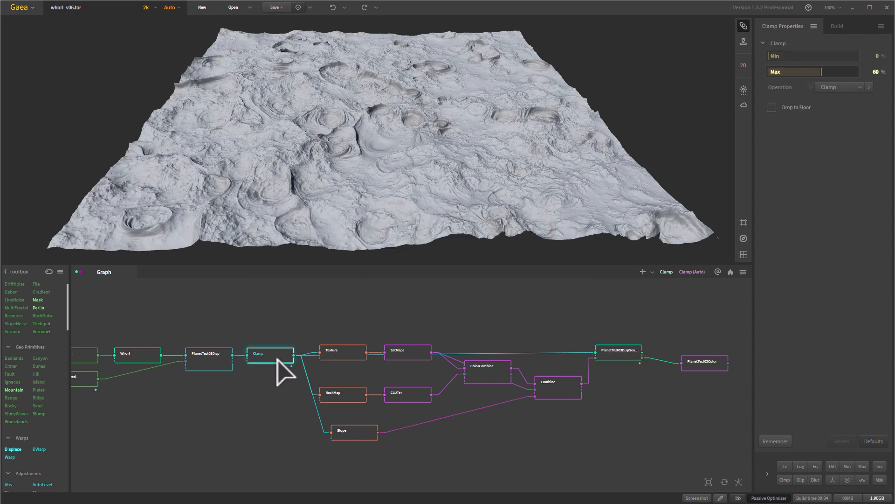
mouse_move(137, 222)
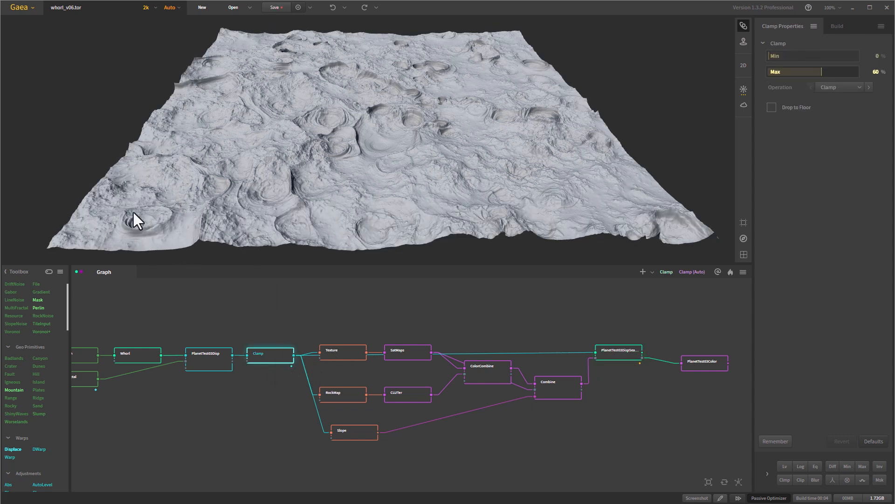
mouse_move(517, 46)
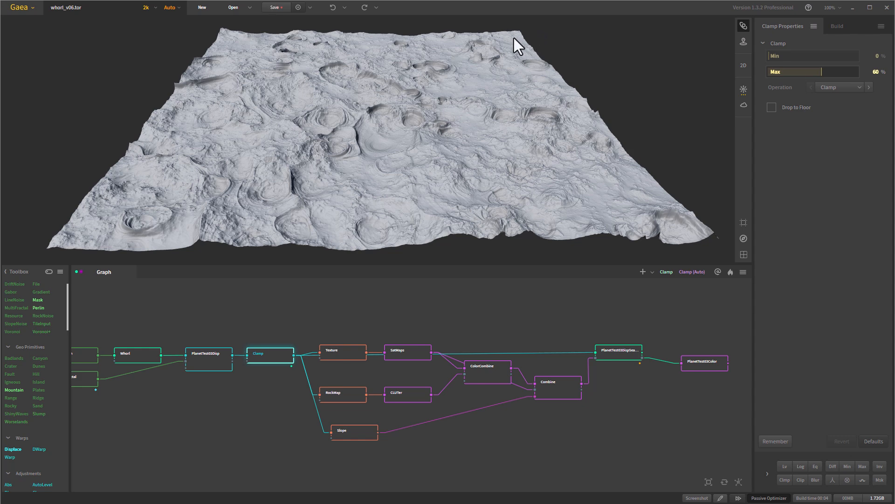
left_click(619, 350)
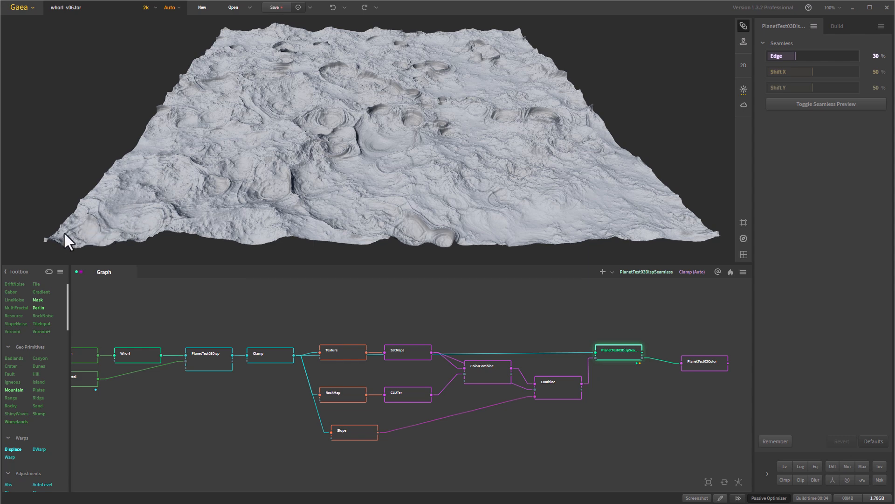
mouse_move(660, 221)
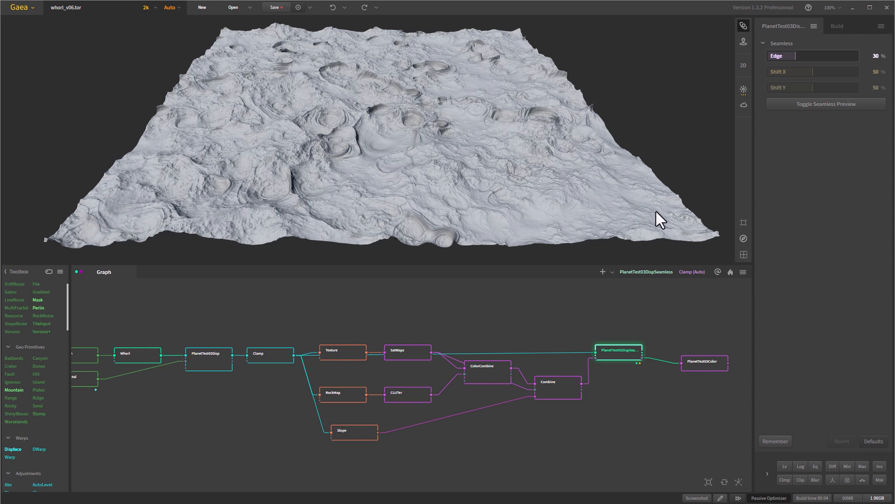
mouse_move(661, 233)
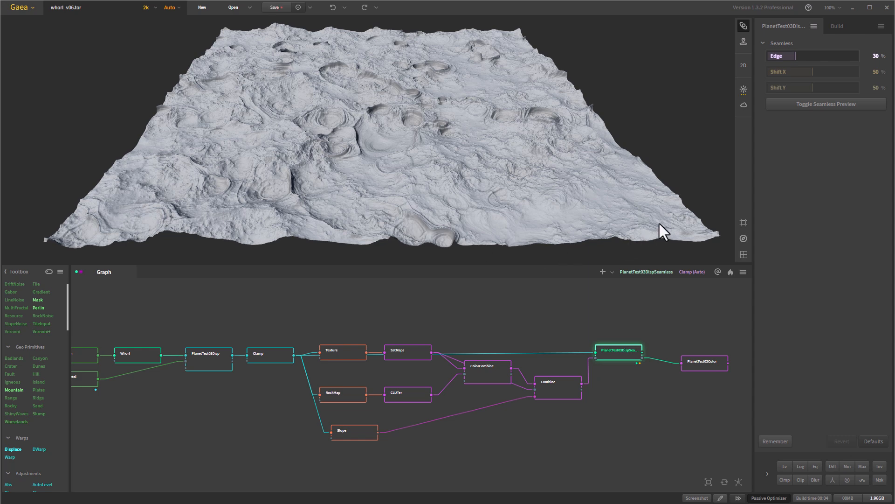
mouse_move(132, 230)
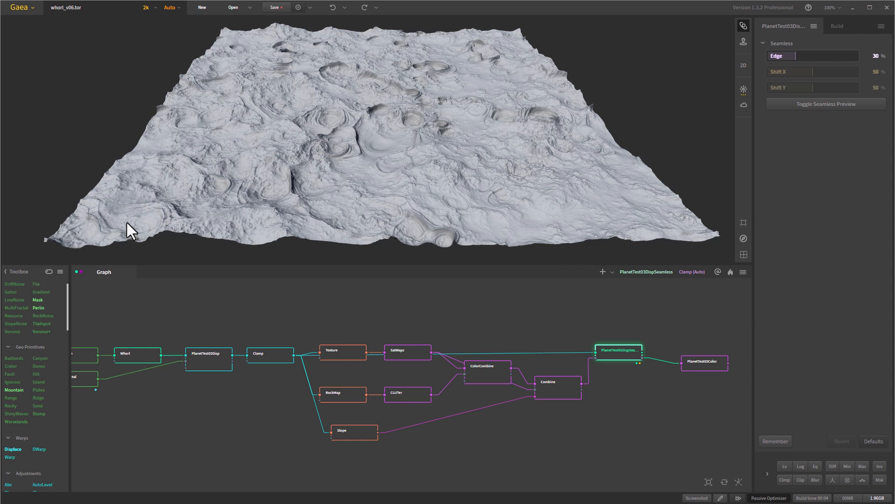
mouse_move(708, 377)
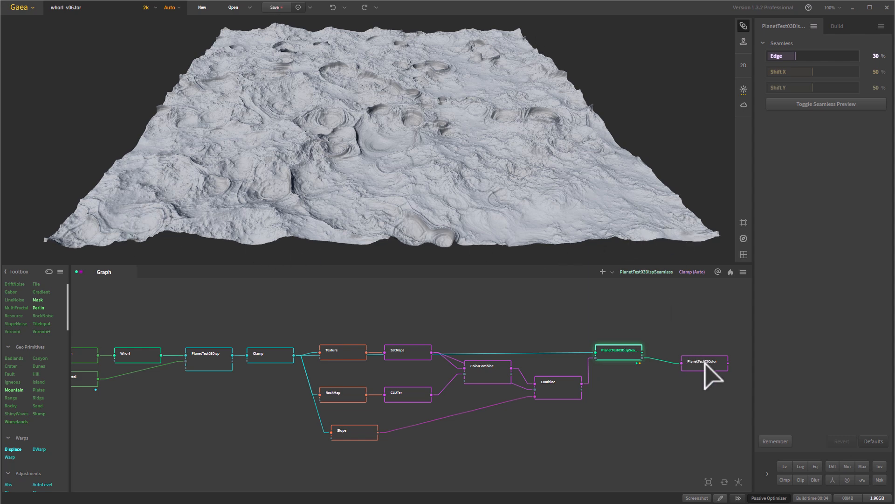
mouse_move(624, 368)
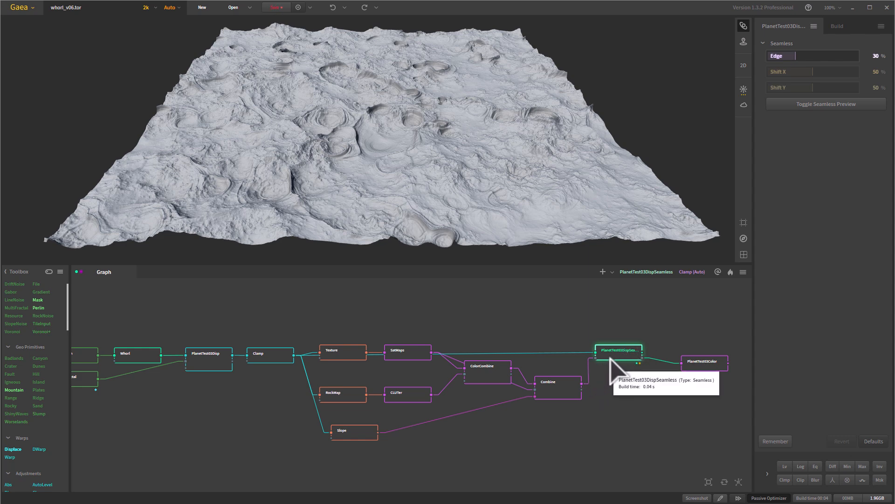
left_click(705, 362)
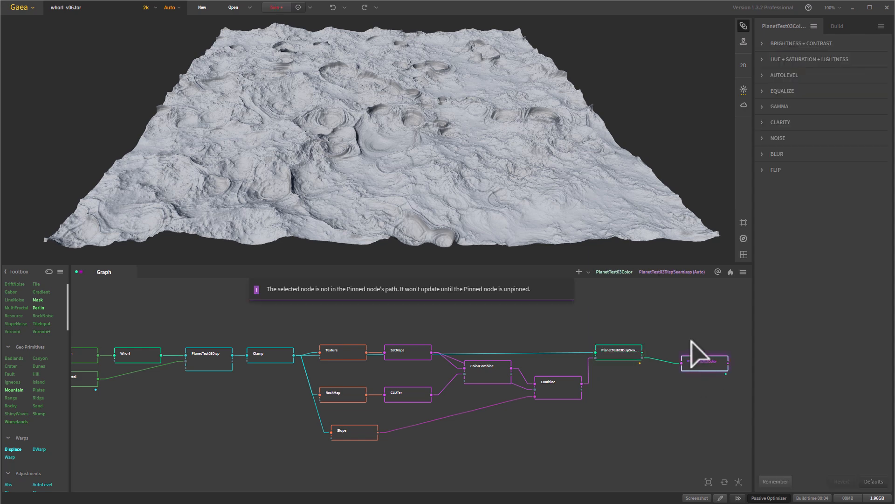
left_click(705, 360)
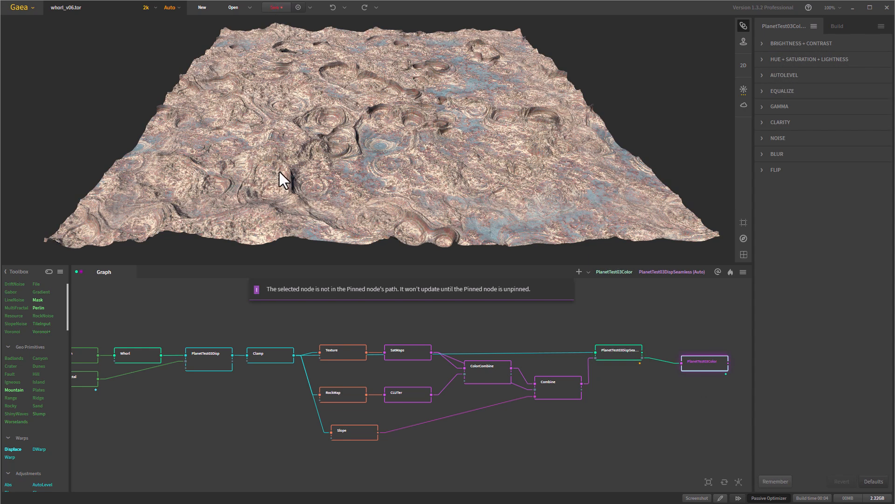